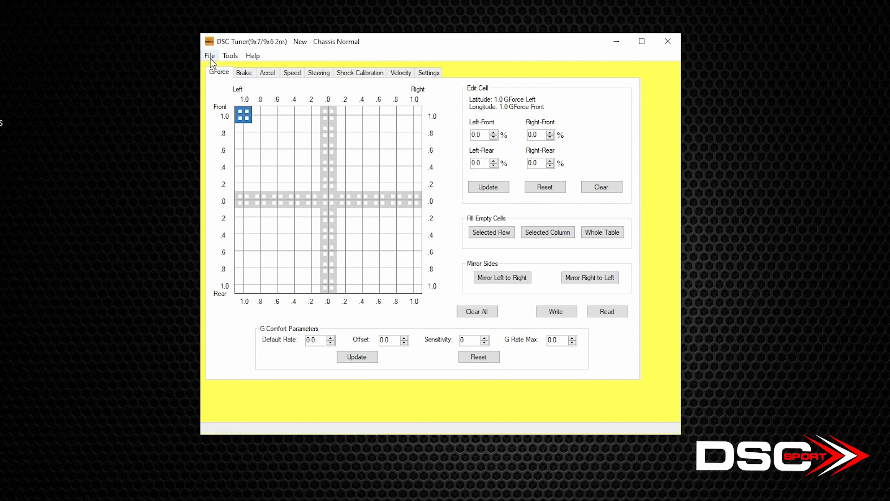
# - Review the File menu options without choosing any, then bring up the Tools menu
pyautogui.click(210, 55)
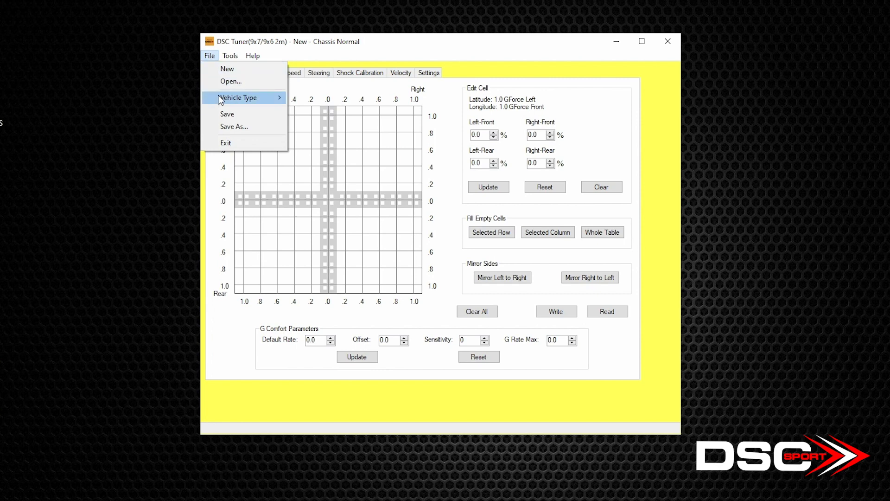
pyautogui.click(238, 97)
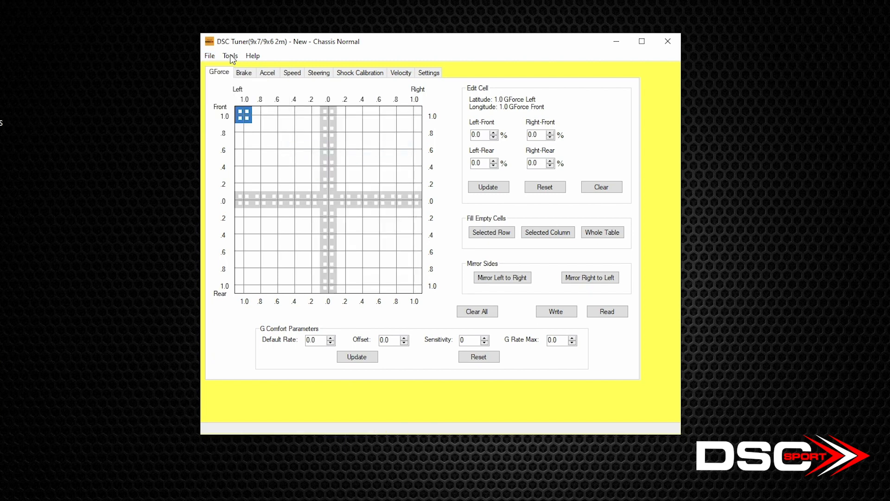
pyautogui.click(210, 55)
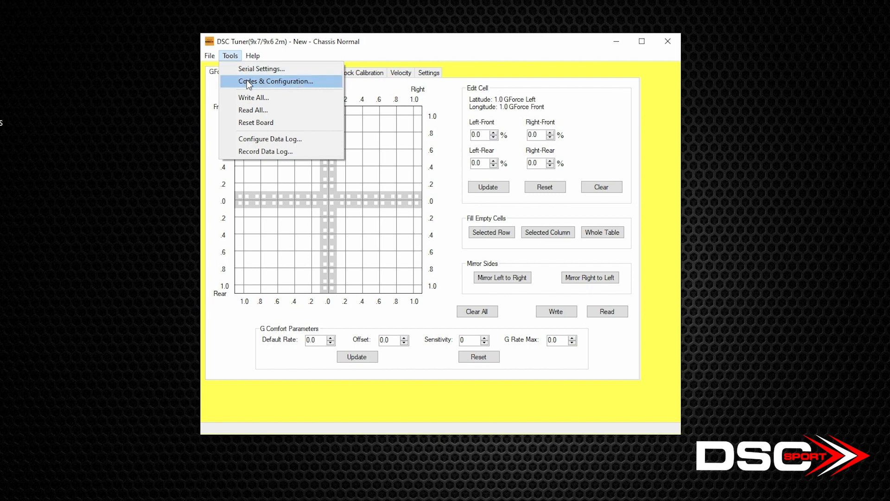
# - Start the Codes & Configuration serial port tester and enter 1 in the Write Out box
pyautogui.click(262, 69)
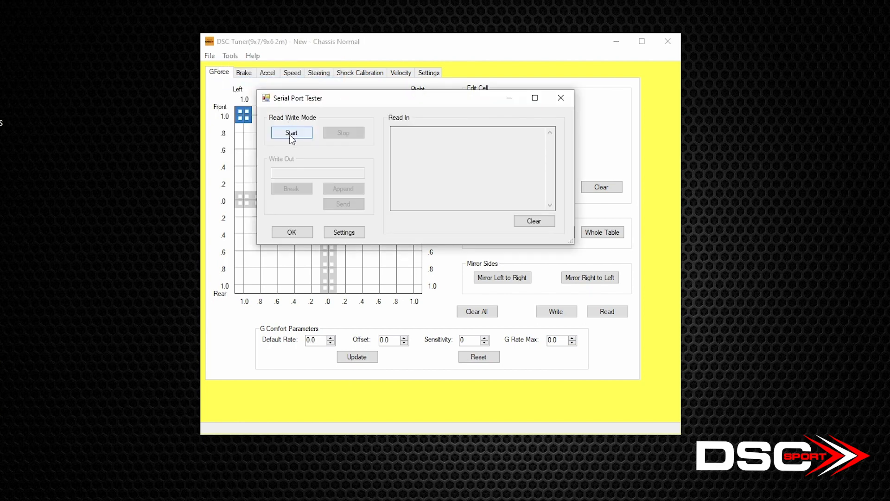
pyautogui.click(291, 132)
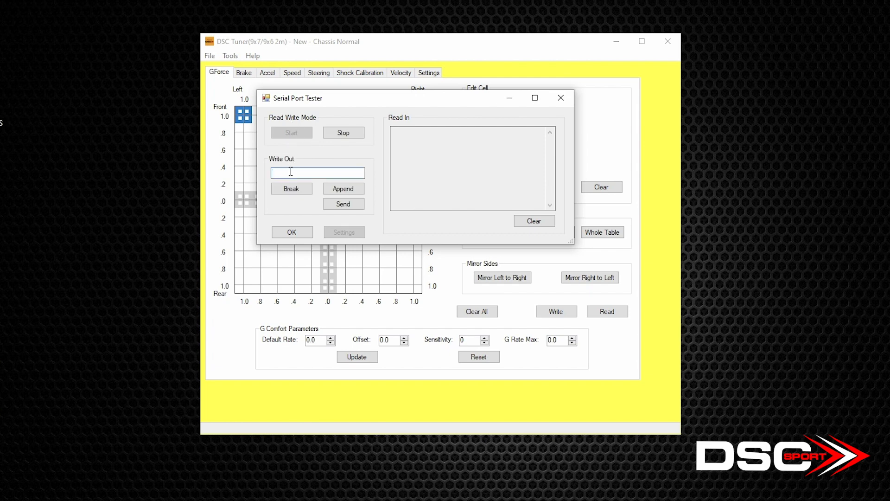
pyautogui.moveTo(304, 165)
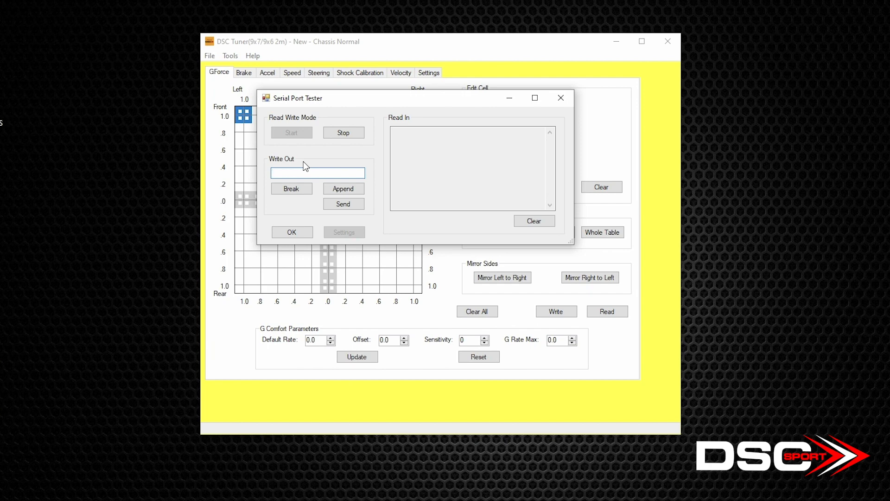
pyautogui.write('1')
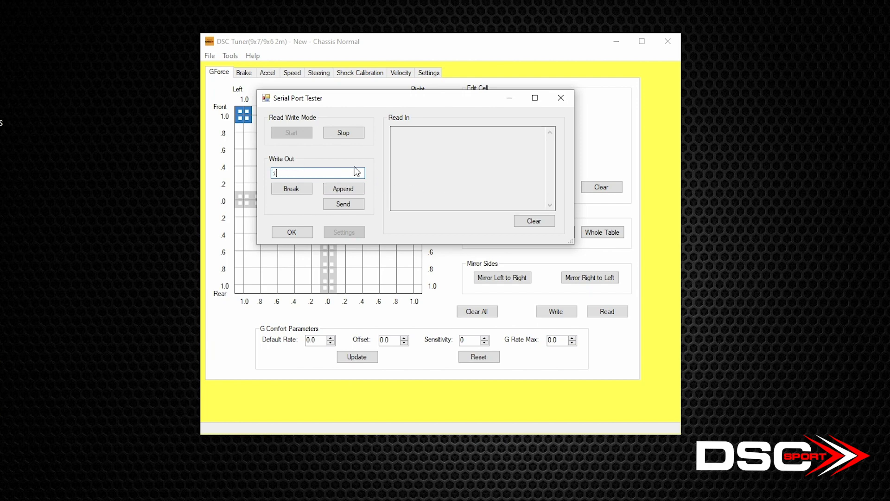
pyautogui.moveTo(332, 172)
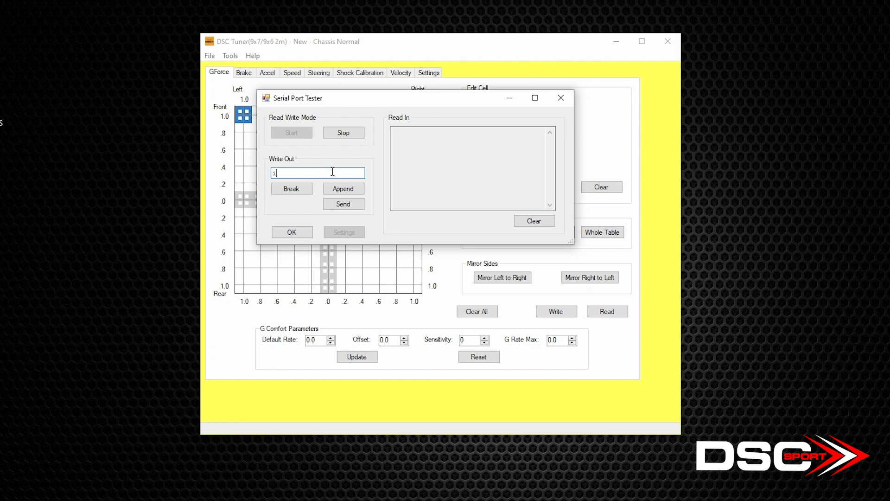
pyautogui.moveTo(285, 170)
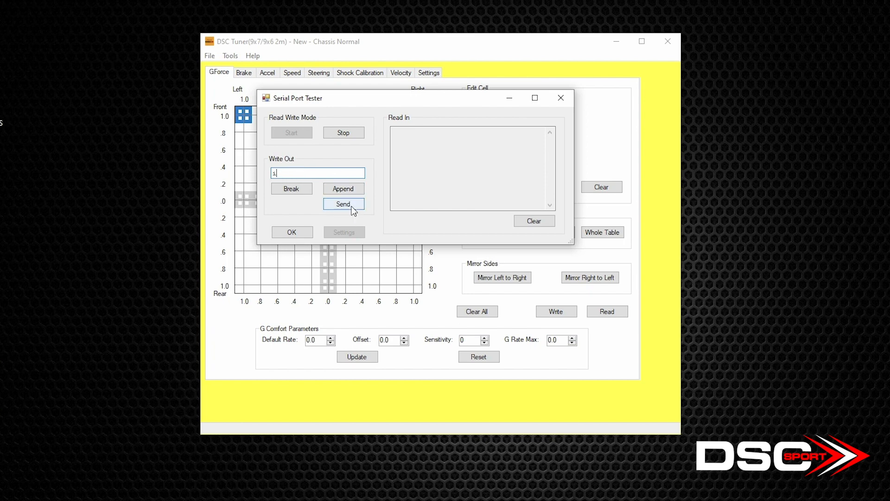
# - Send the command 1 to the board and select the whole returned fault readout
pyautogui.click(343, 204)
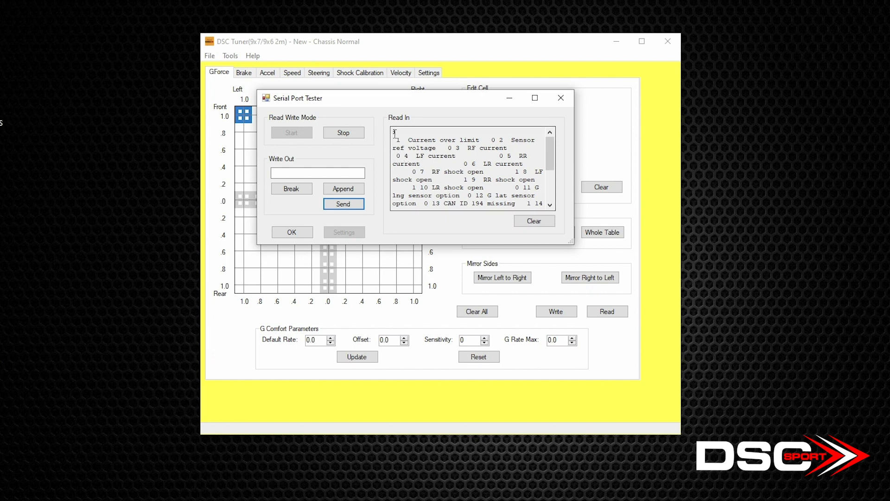
pyautogui.moveTo(393, 139); pyautogui.dragTo(423, 187)
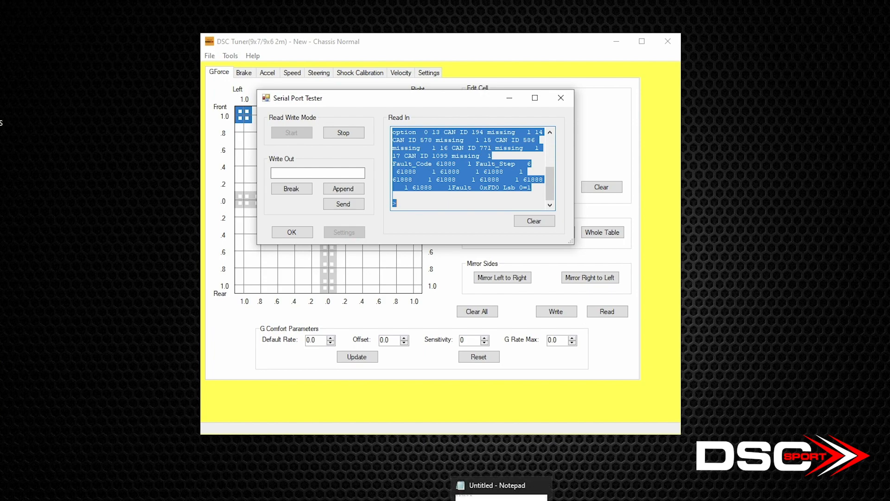
# - Paste the copied fault readout into the untitled Notepad document
pyautogui.click(496, 486)
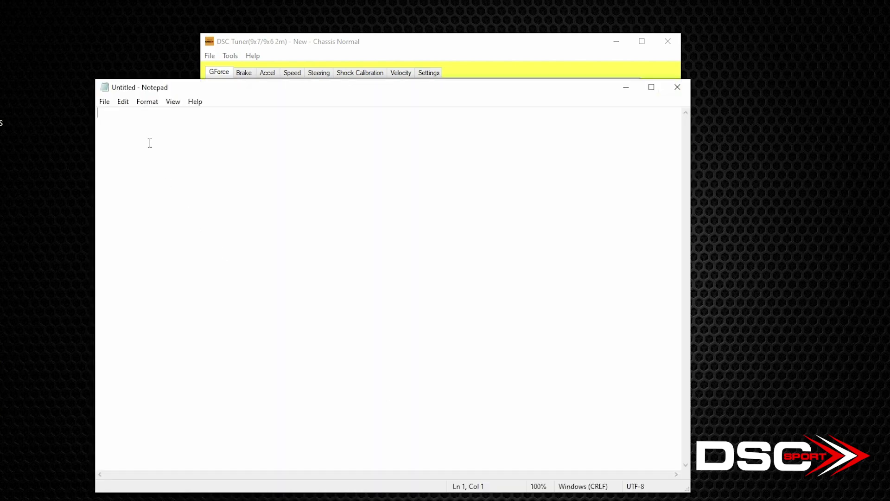
pyautogui.press('ctrl+v')
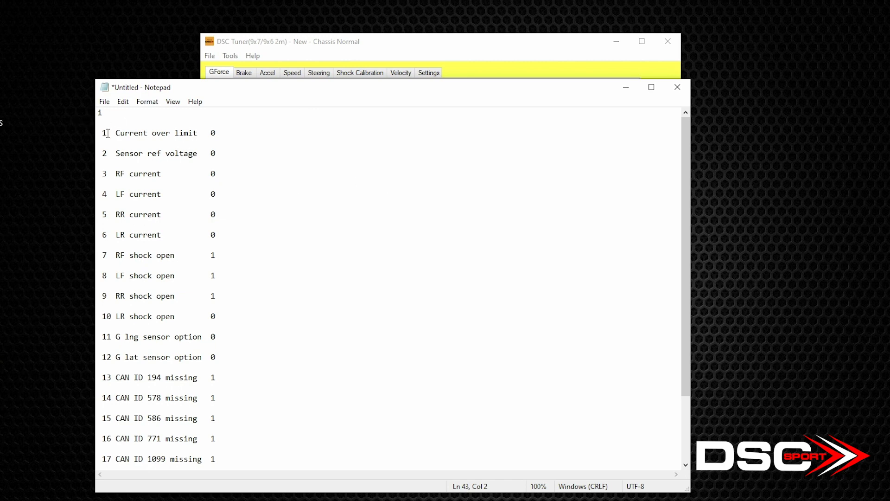
pyautogui.moveTo(97, 193)
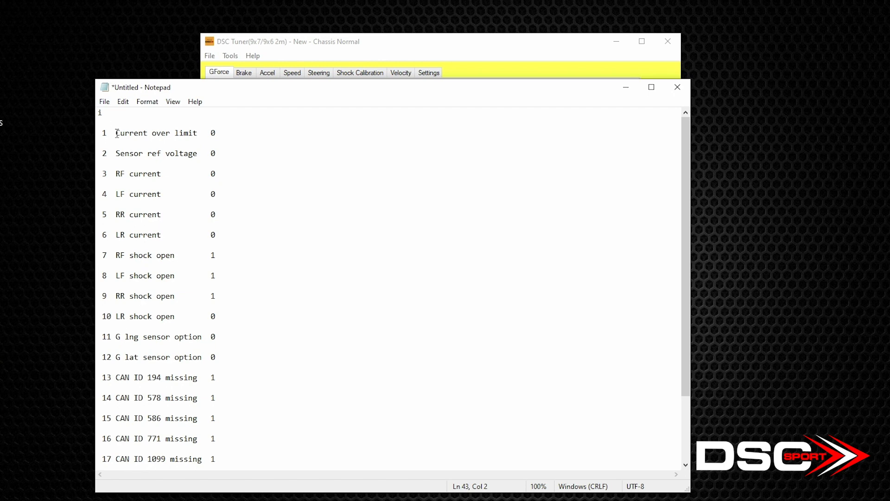
pyautogui.moveTo(168, 143)
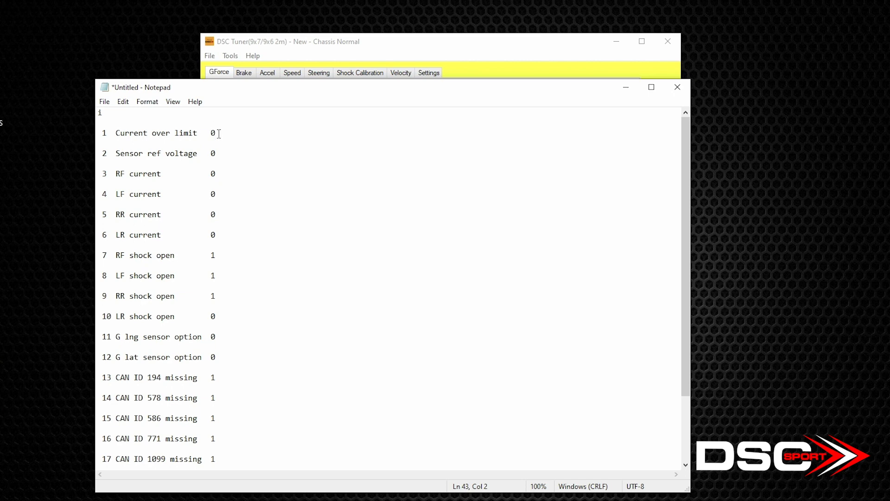
pyautogui.moveTo(215, 226)
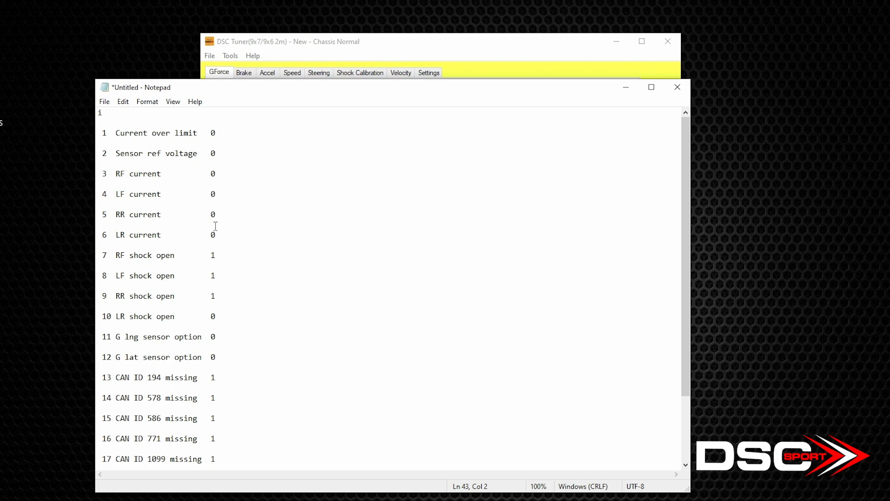
pyautogui.moveTo(217, 133)
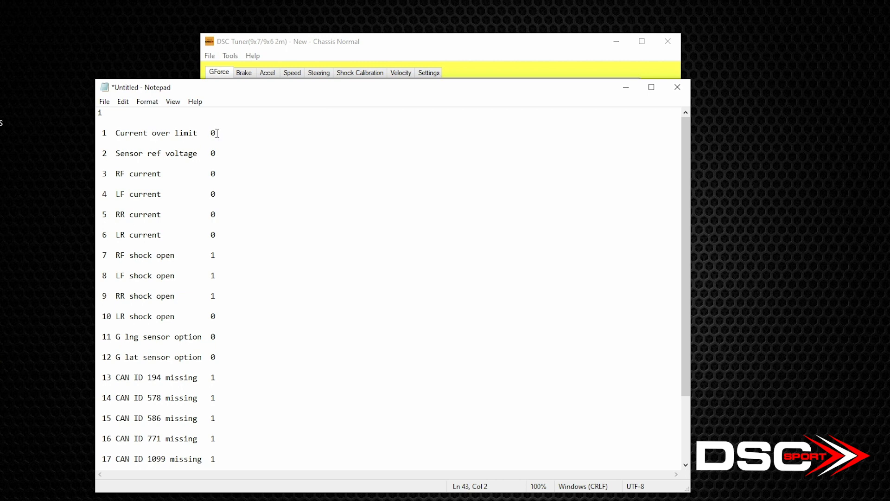
pyautogui.moveTo(233, 264)
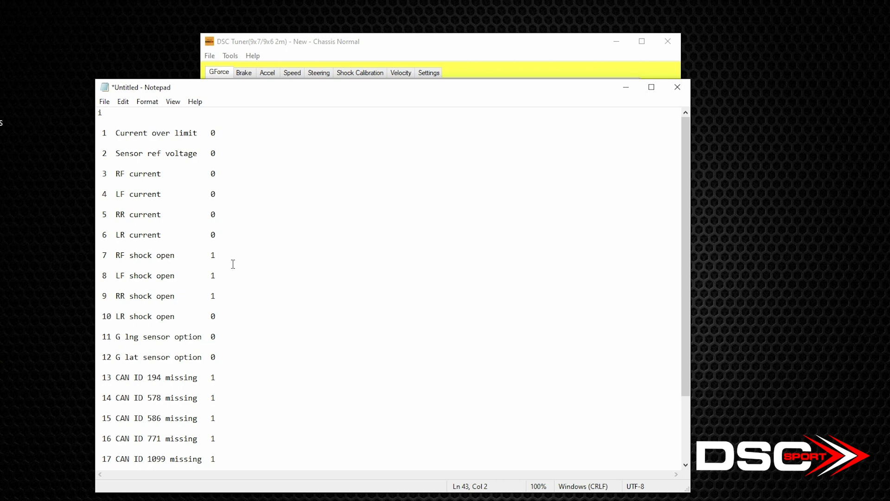
pyautogui.moveTo(302, 256)
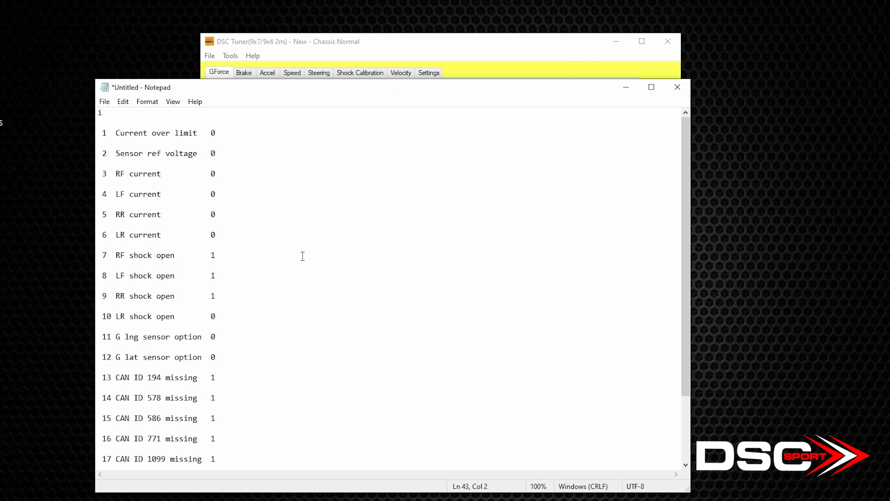
pyautogui.moveTo(281, 212)
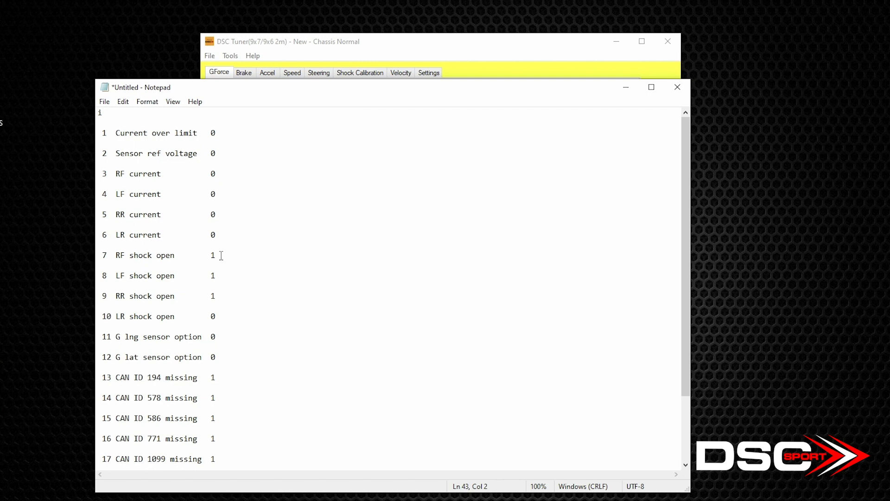
pyautogui.moveTo(245, 162)
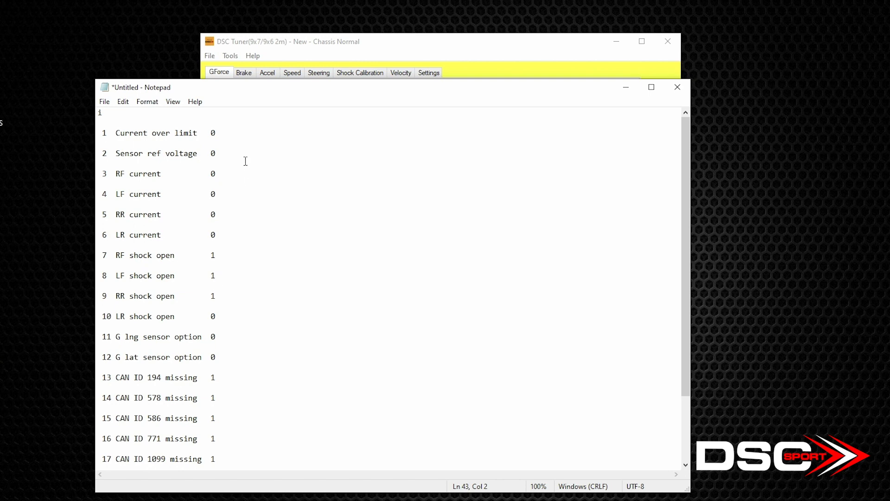
pyautogui.moveTo(318, 234)
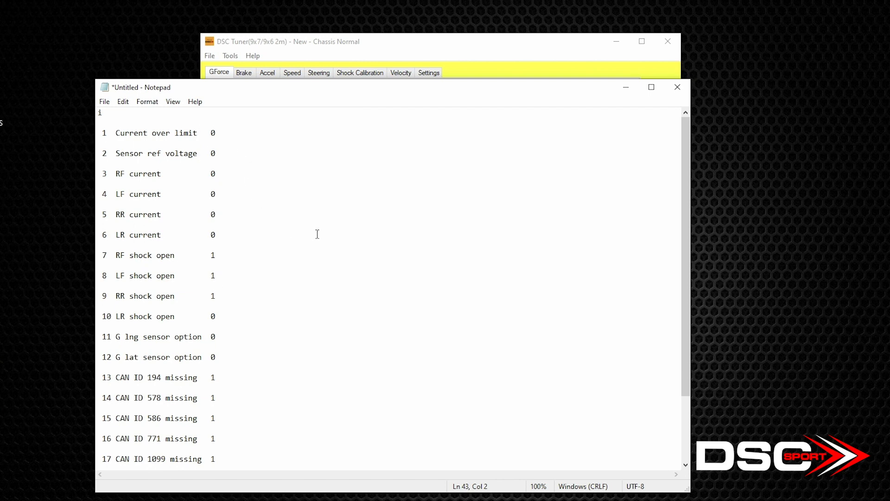
pyautogui.moveTo(196, 272)
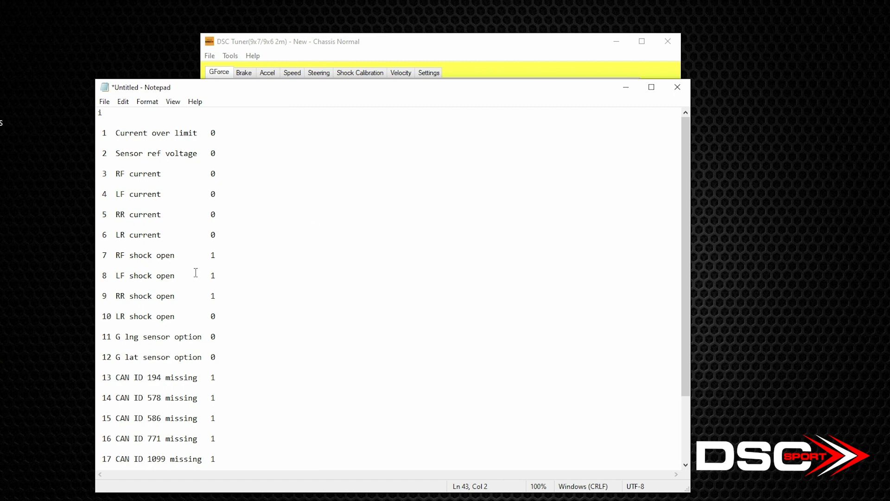
pyautogui.moveTo(228, 274)
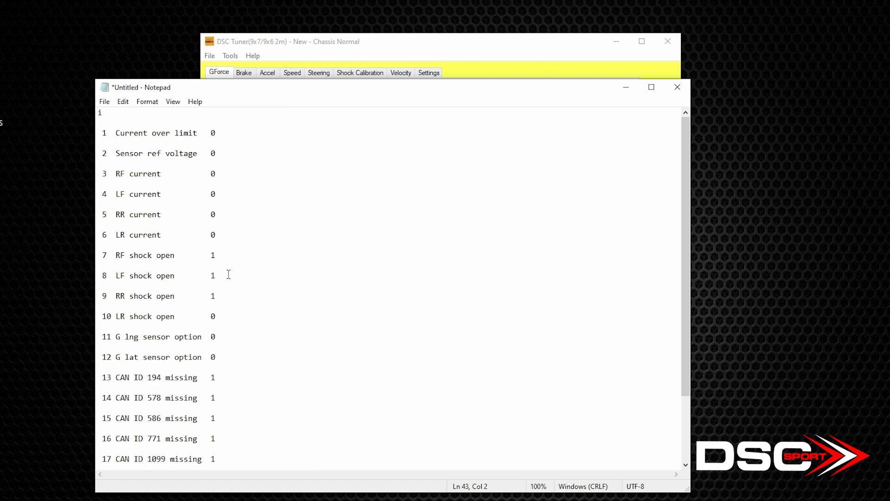
pyautogui.moveTo(228, 315)
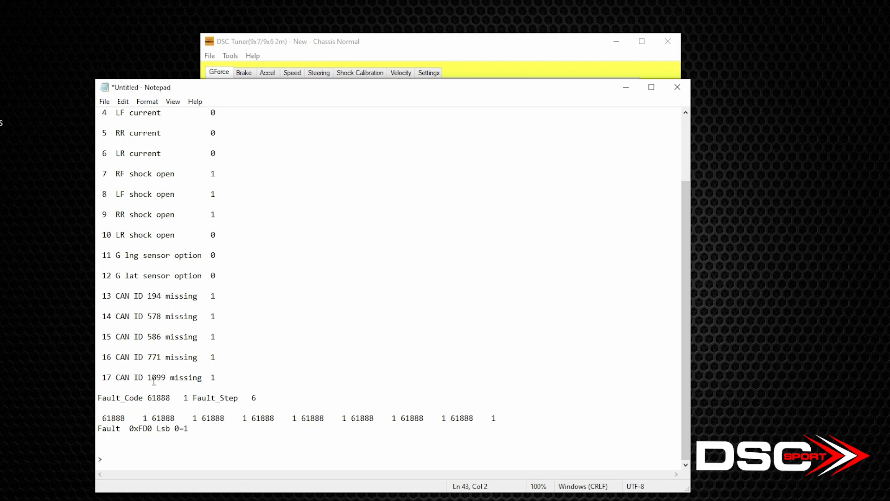
pyautogui.moveTo(216, 368)
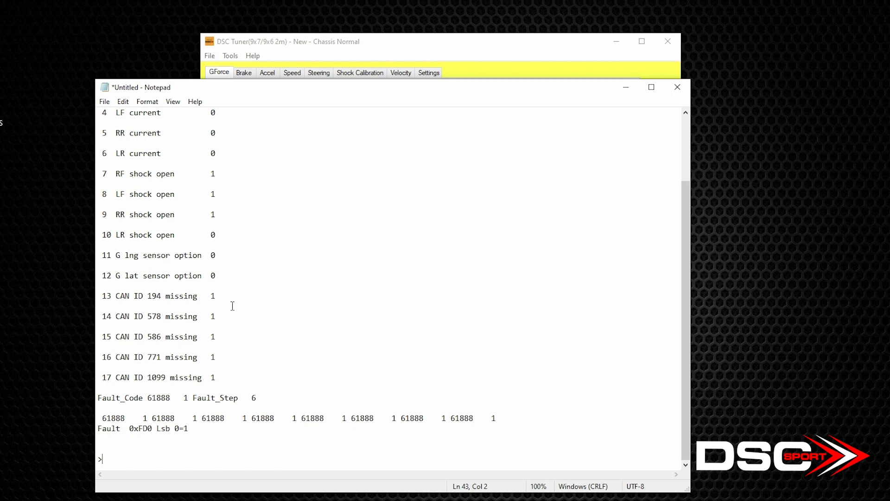
pyautogui.moveTo(228, 364)
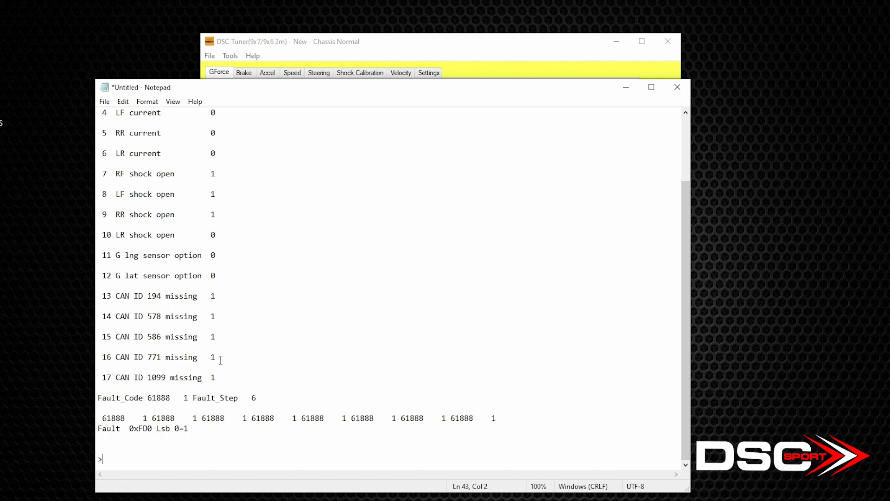
pyautogui.moveTo(227, 381)
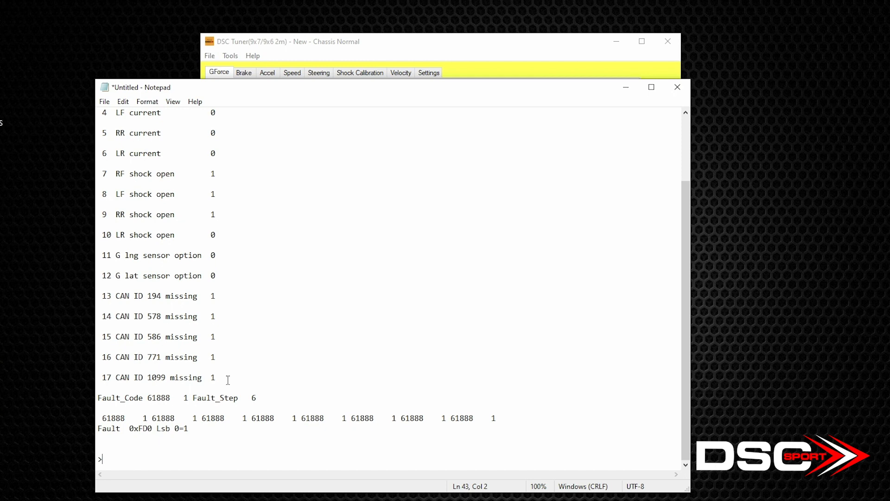
pyautogui.moveTo(235, 372)
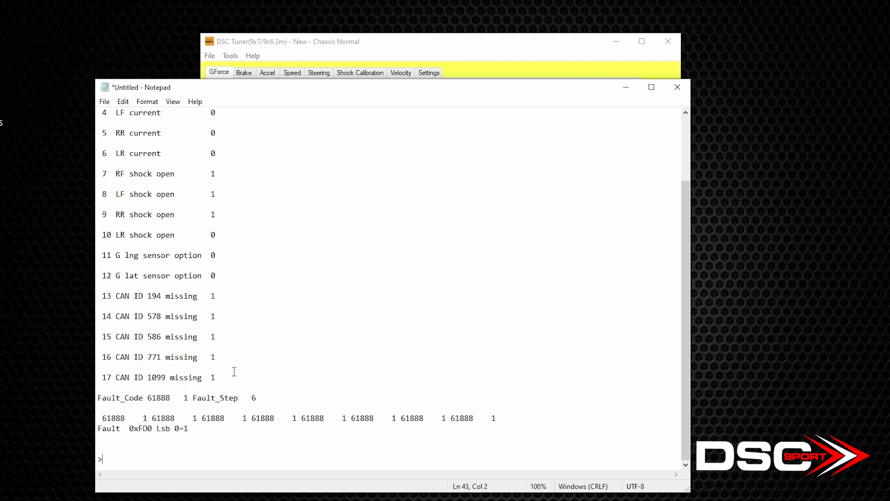
pyautogui.moveTo(320, 322)
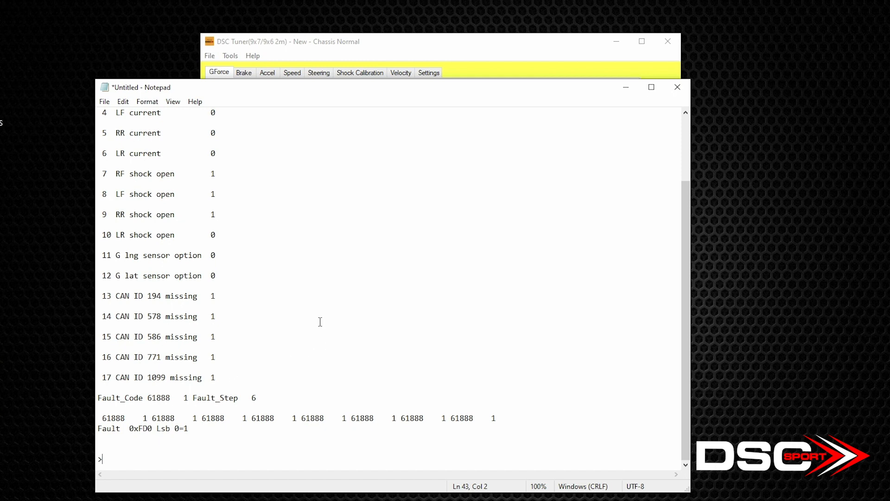
pyautogui.moveTo(323, 314)
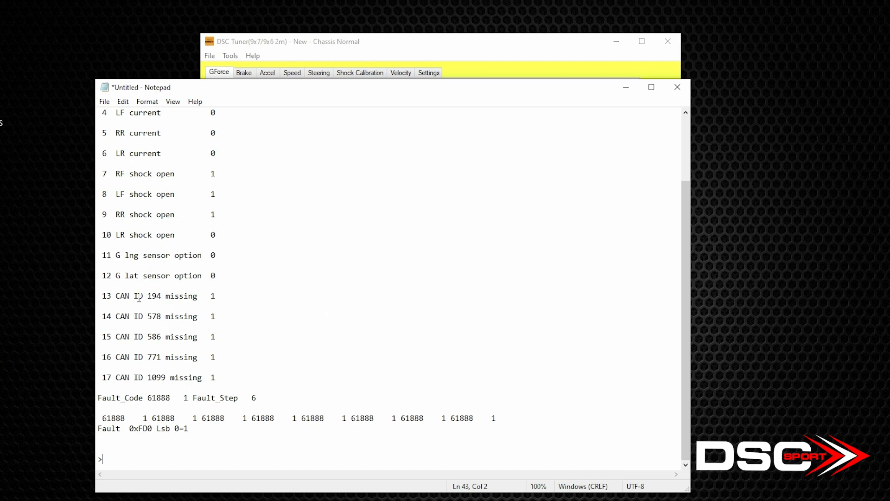
pyautogui.moveTo(326, 425)
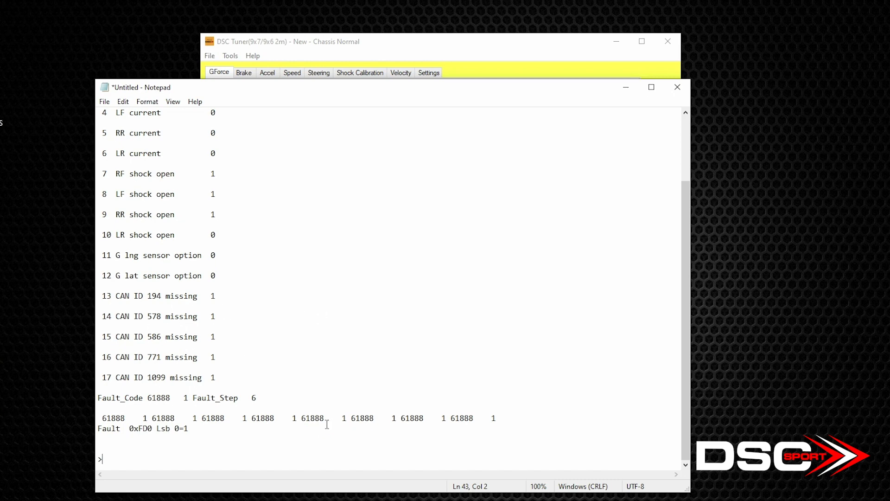
pyautogui.moveTo(338, 401)
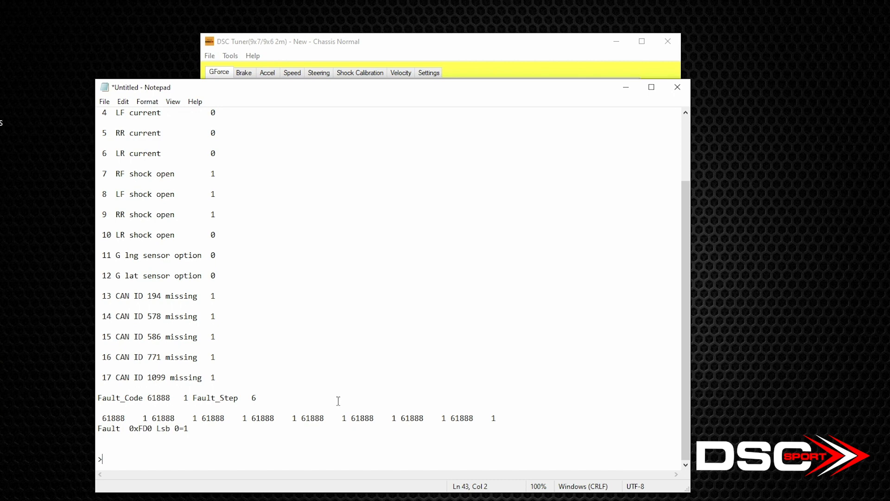
pyautogui.moveTo(359, 316)
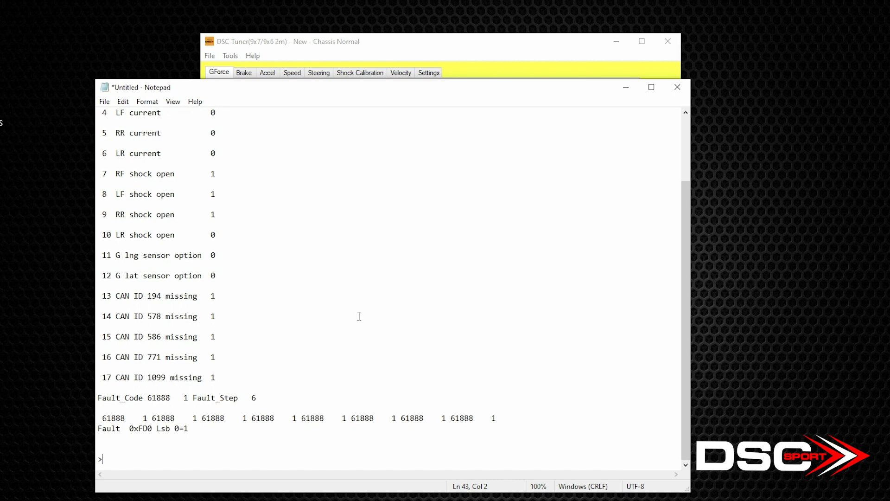
pyautogui.moveTo(228, 176)
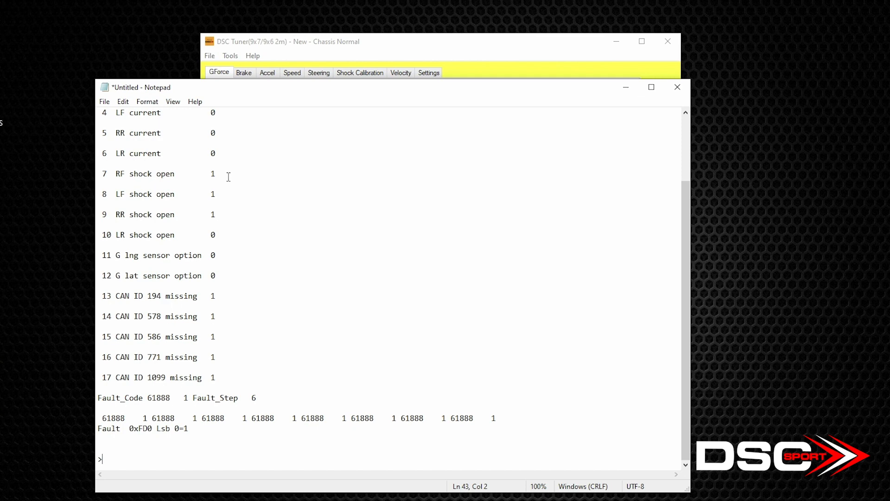
pyautogui.moveTo(226, 211)
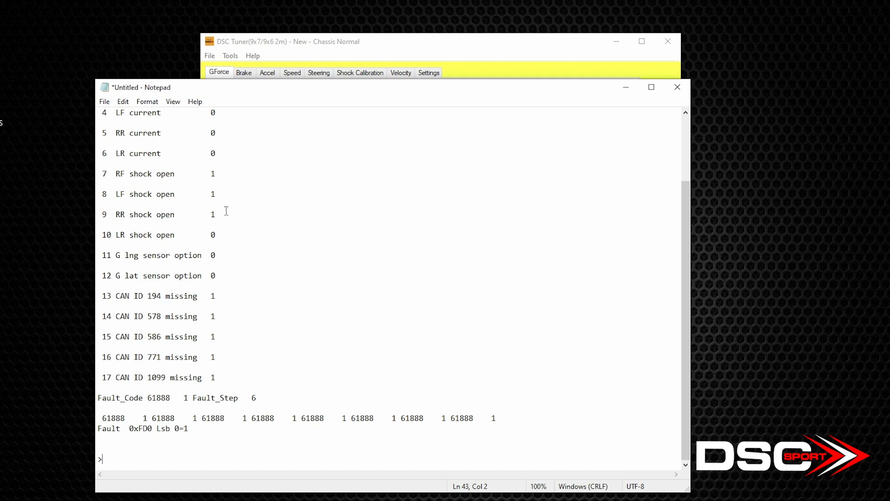
pyautogui.moveTo(368, 191)
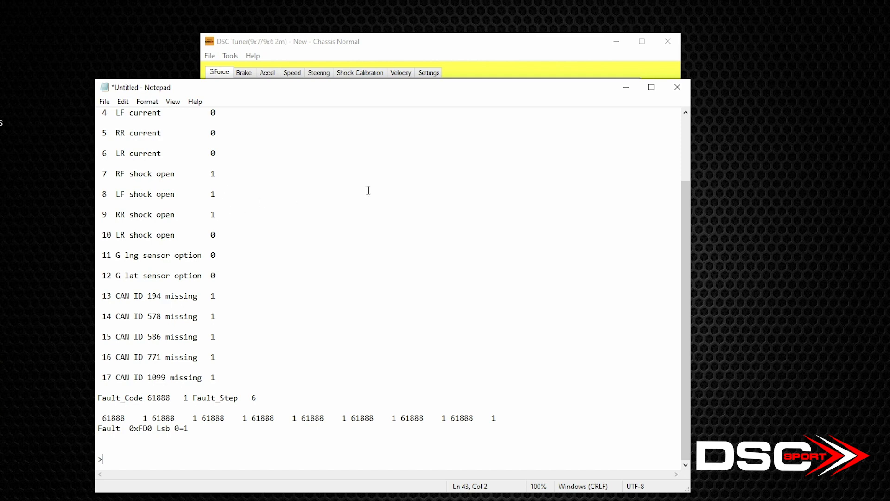
pyautogui.moveTo(427, 193)
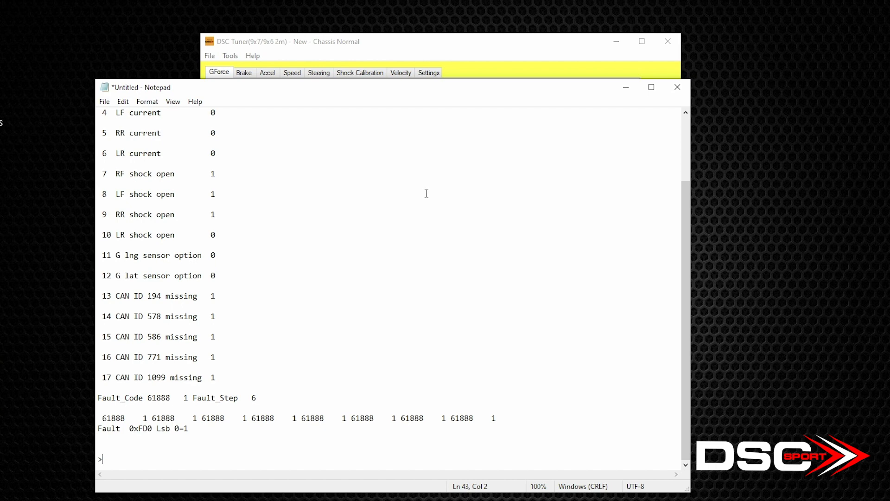
pyautogui.moveTo(389, 183)
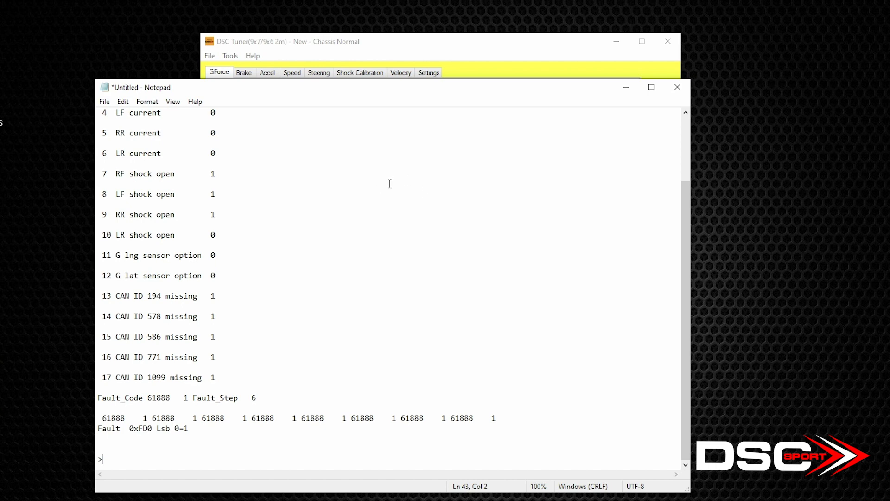
pyautogui.moveTo(215, 178)
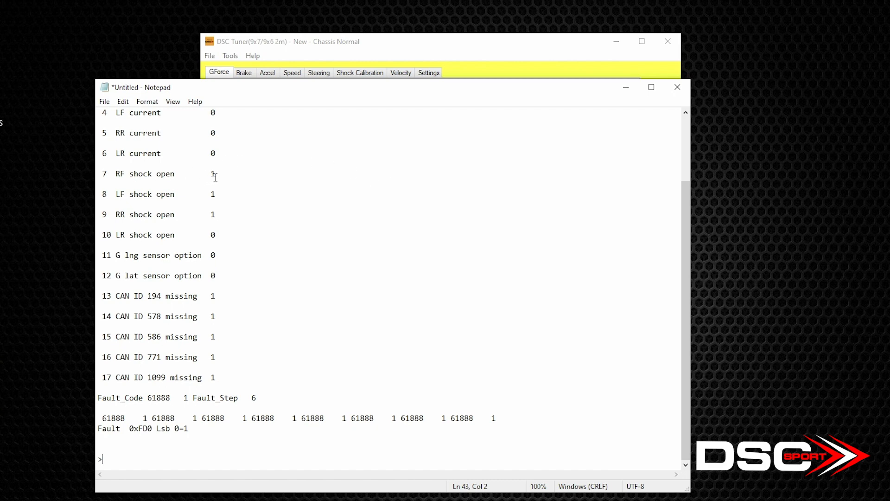
pyautogui.moveTo(219, 215)
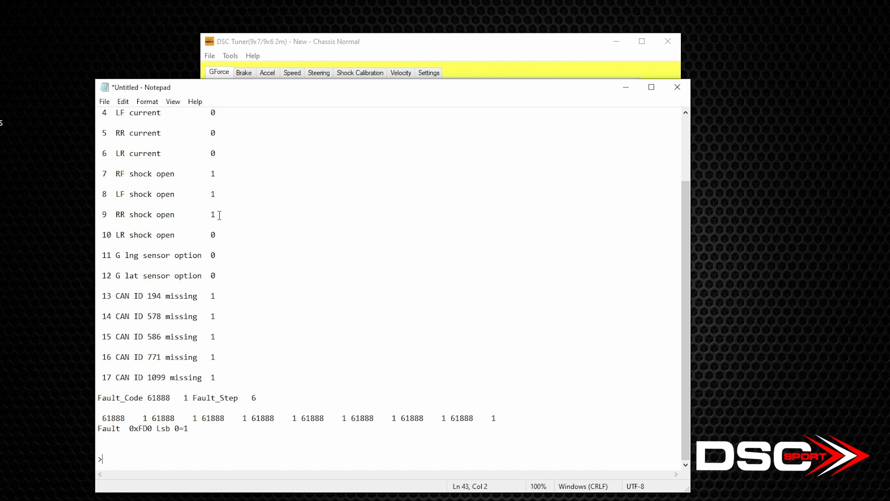
pyautogui.moveTo(229, 186)
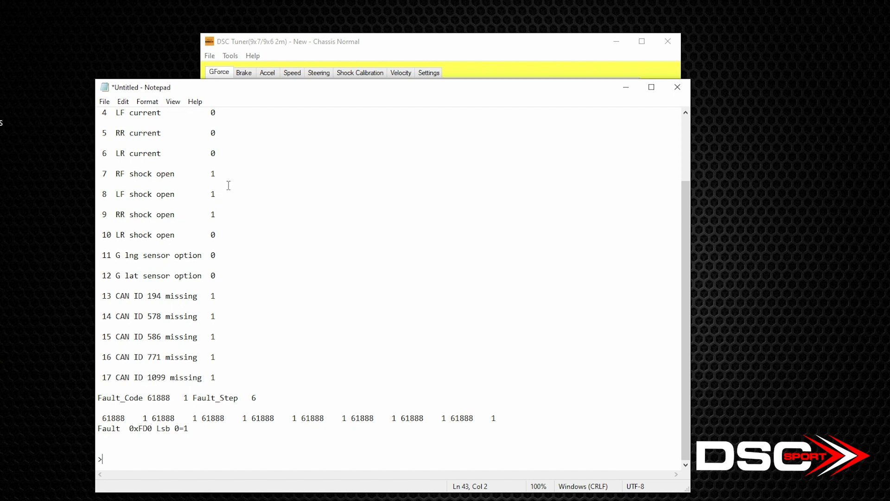
pyautogui.moveTo(231, 189)
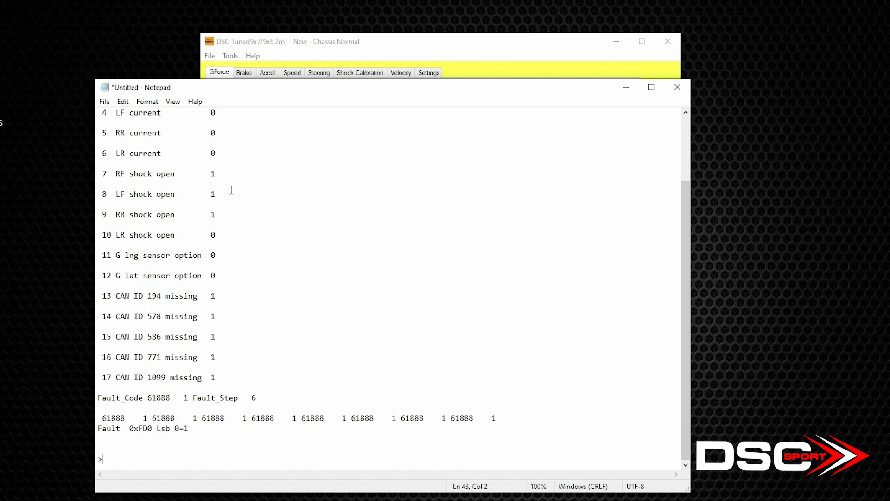
pyautogui.moveTo(481, 230)
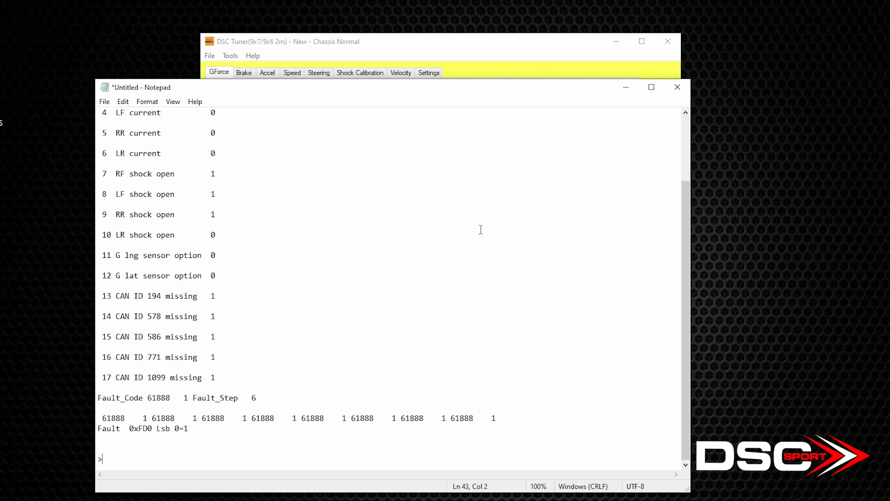
pyautogui.moveTo(500, 222)
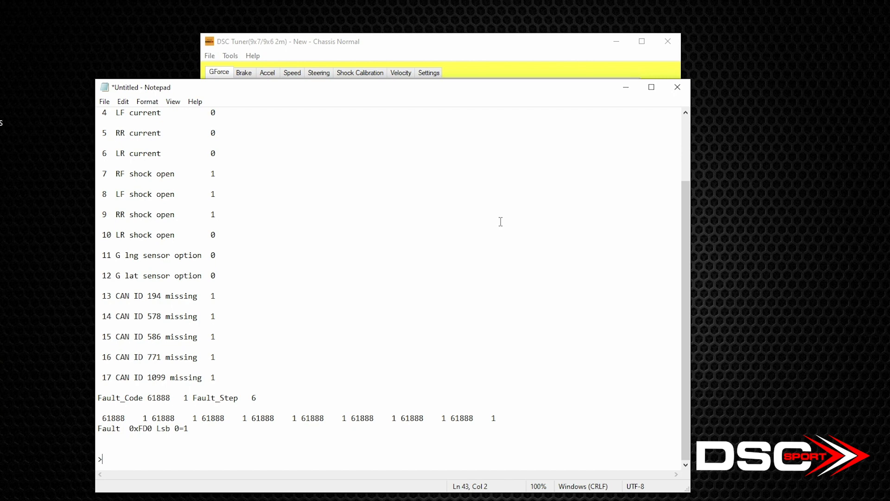
pyautogui.moveTo(503, 208)
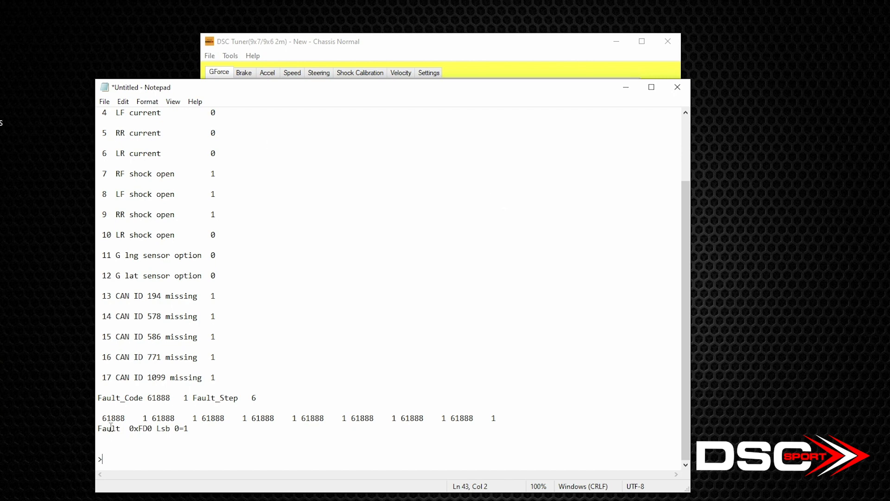
pyautogui.moveTo(457, 431)
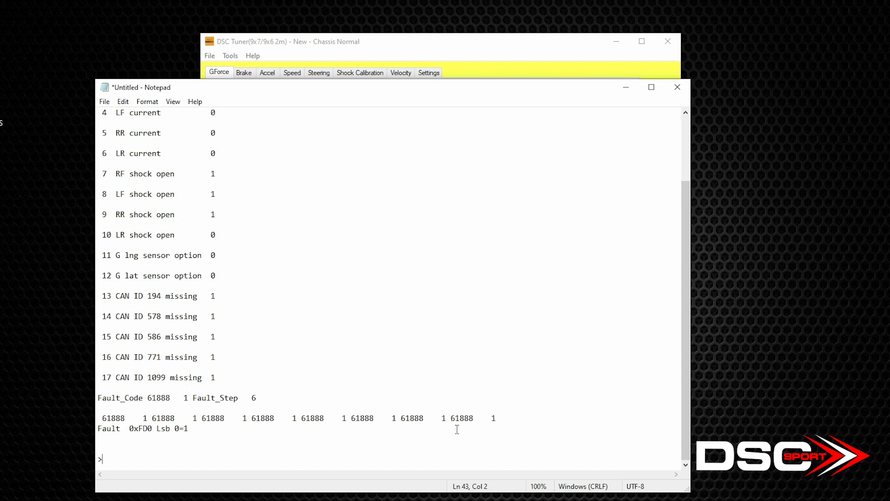
pyautogui.moveTo(378, 438)
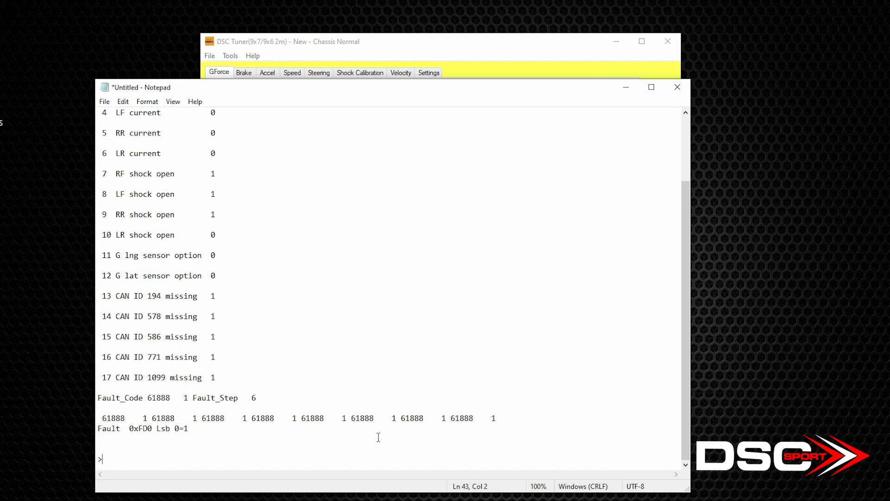
pyautogui.moveTo(354, 428)
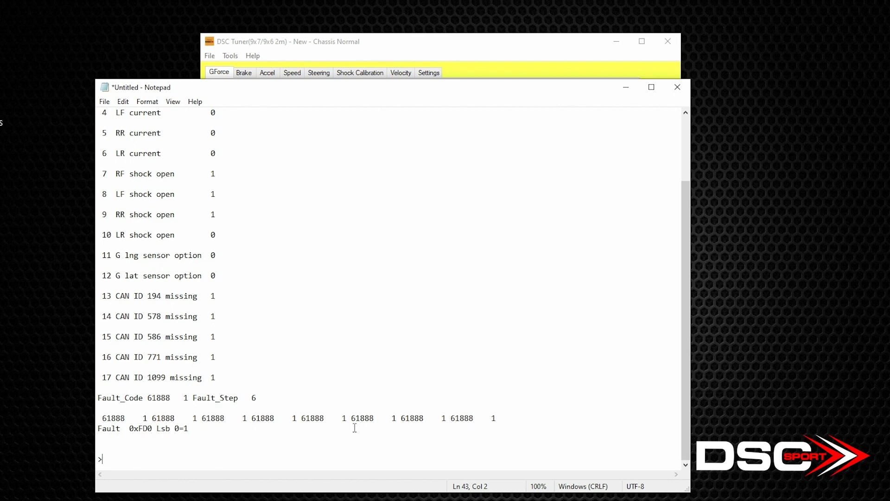
pyautogui.moveTo(468, 396)
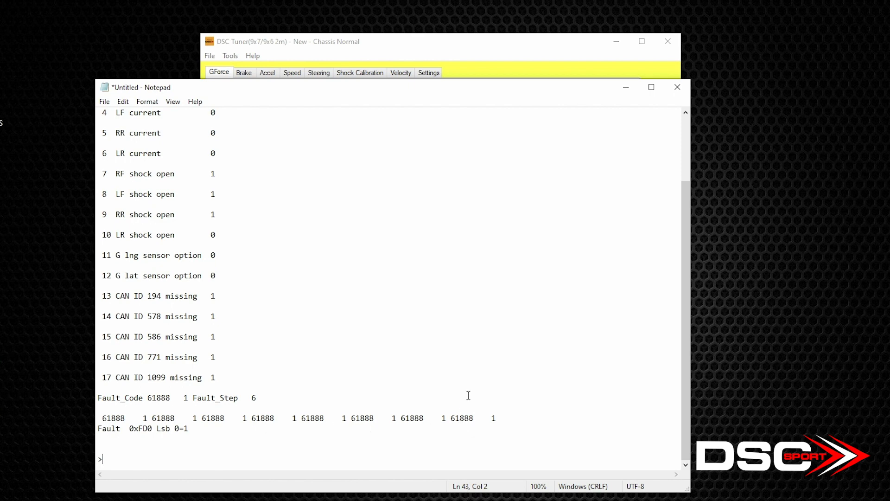
pyautogui.moveTo(470, 389)
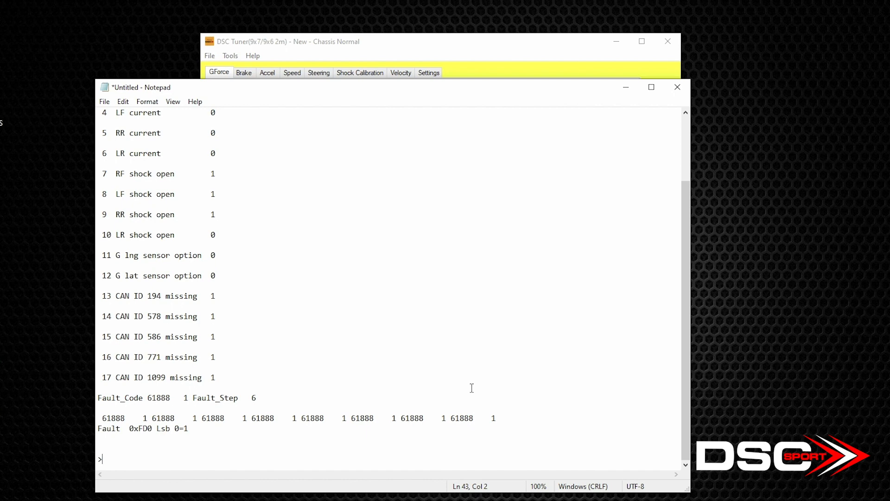
pyautogui.moveTo(475, 382)
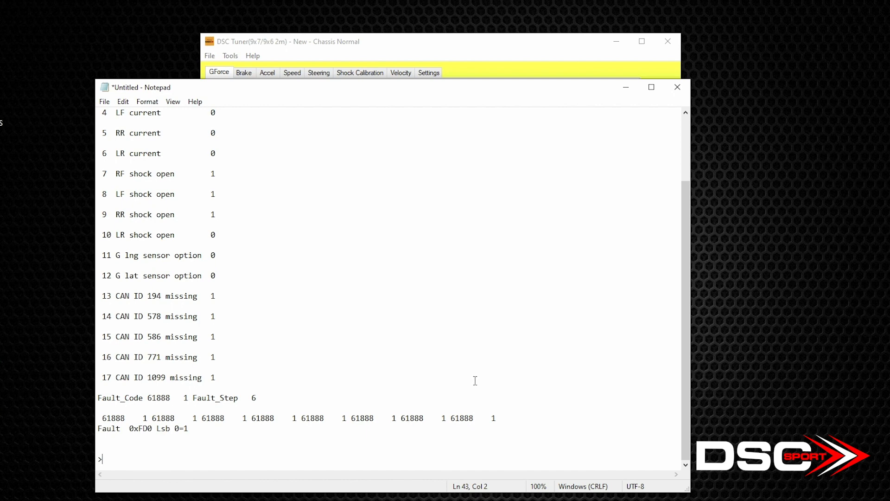
pyautogui.moveTo(127, 420)
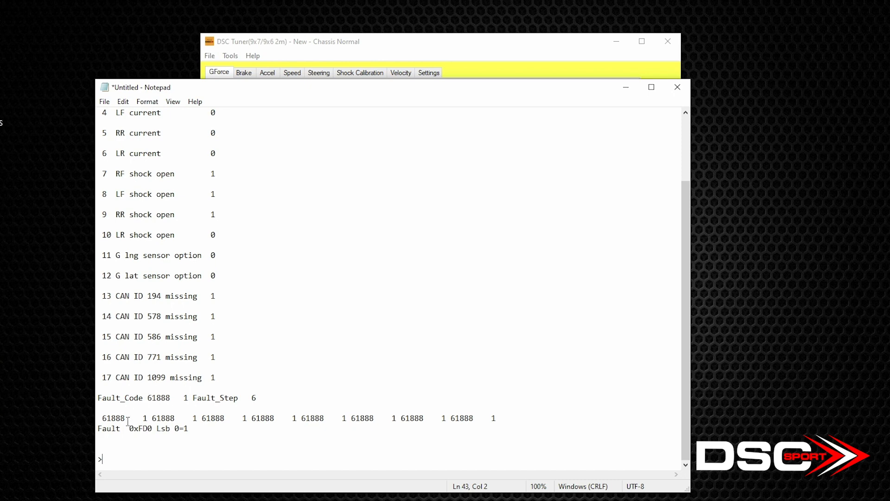
pyautogui.moveTo(386, 467)
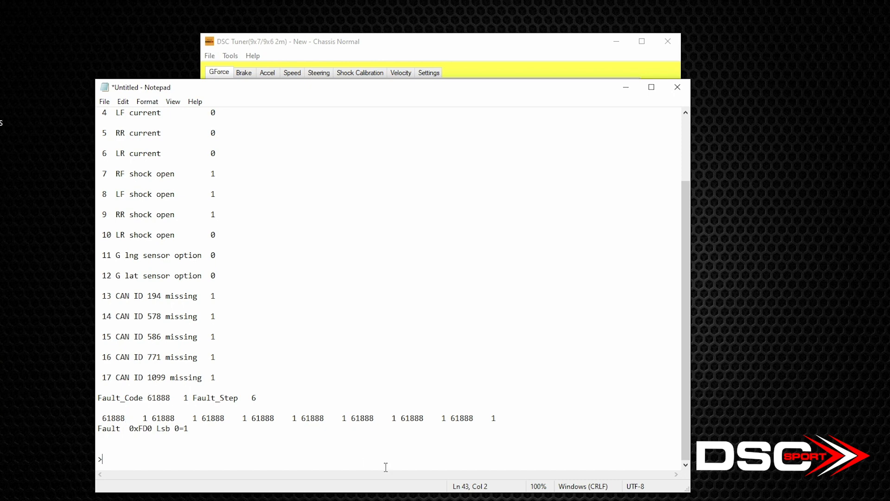
pyautogui.moveTo(467, 393)
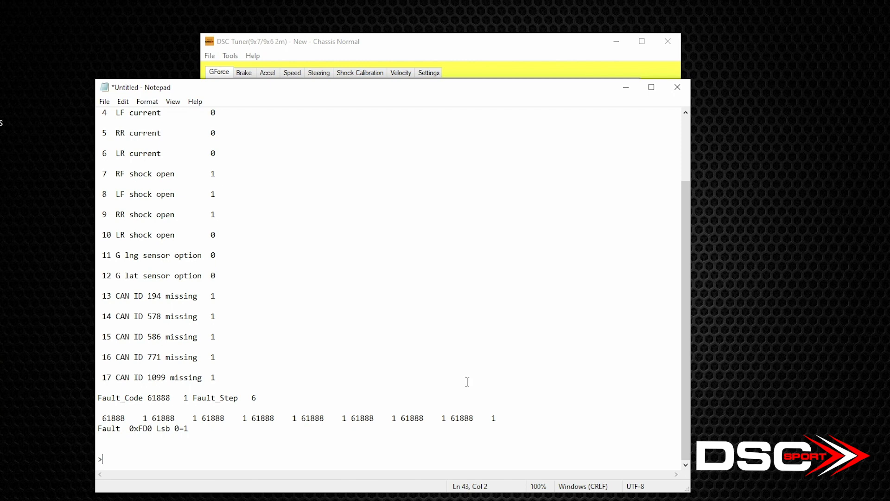
pyautogui.moveTo(470, 376)
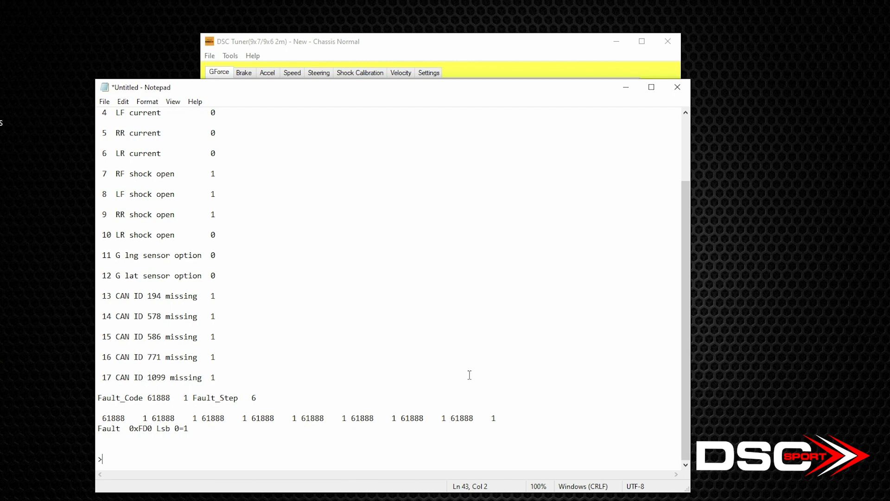
pyautogui.moveTo(473, 372)
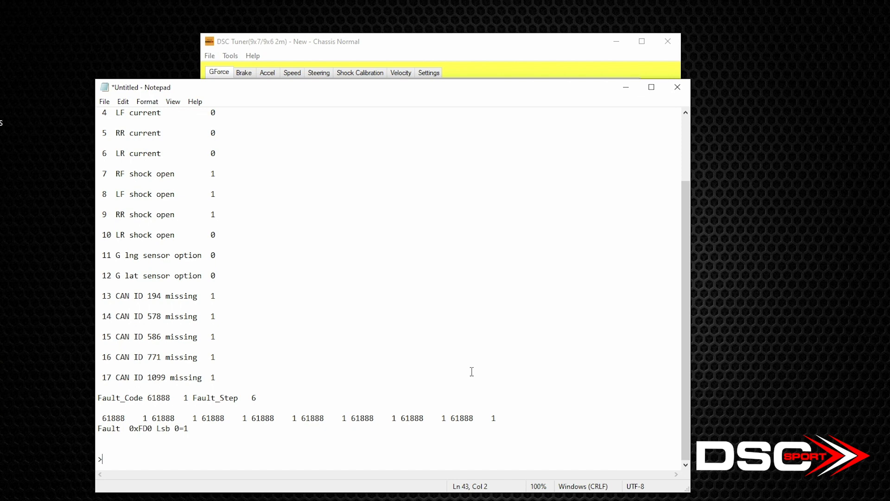
pyautogui.moveTo(153, 434)
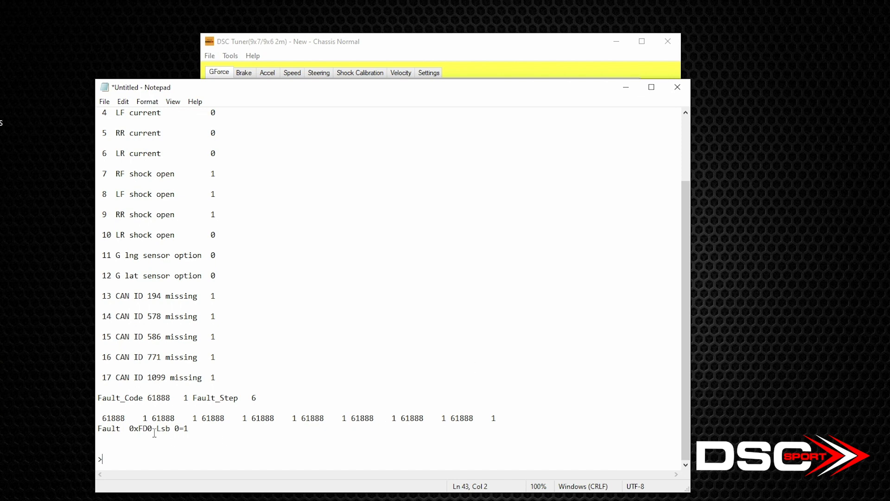
pyautogui.moveTo(436, 404)
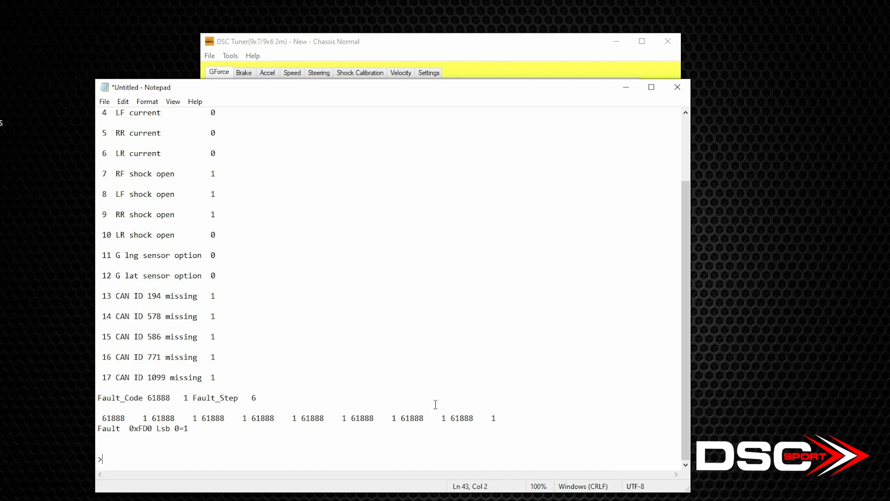
pyautogui.moveTo(249, 348)
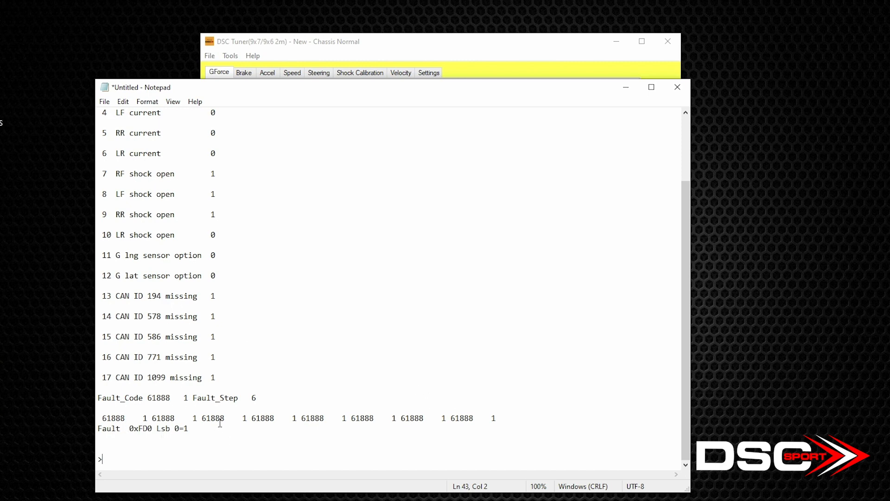
pyautogui.moveTo(319, 438)
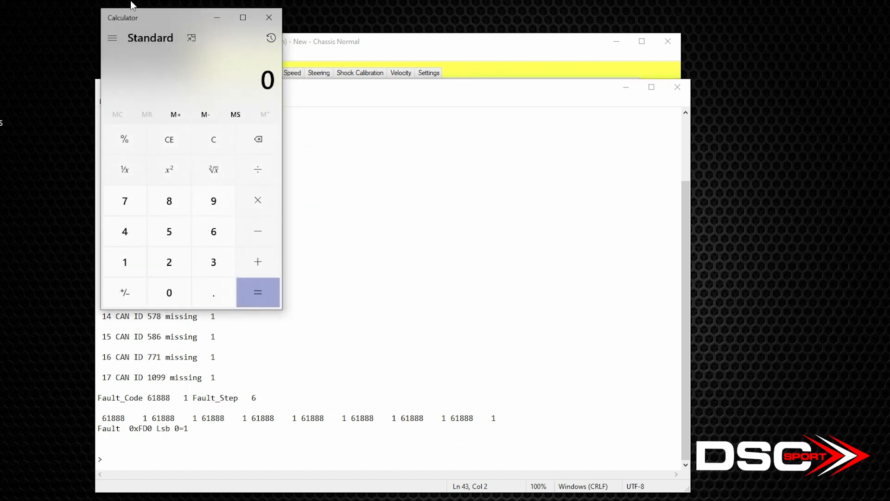
# - Switch Calculator to Programmer mode and enter the fault value 61888
pyautogui.click(111, 38)
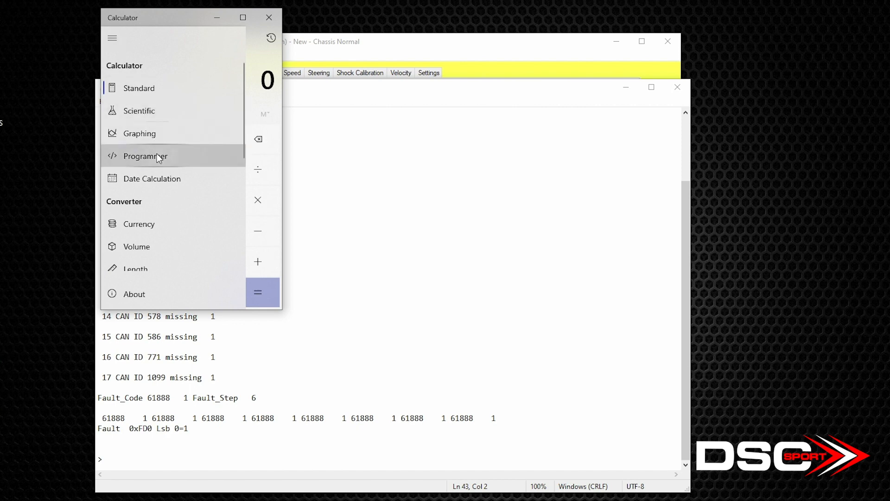
pyautogui.click(145, 156)
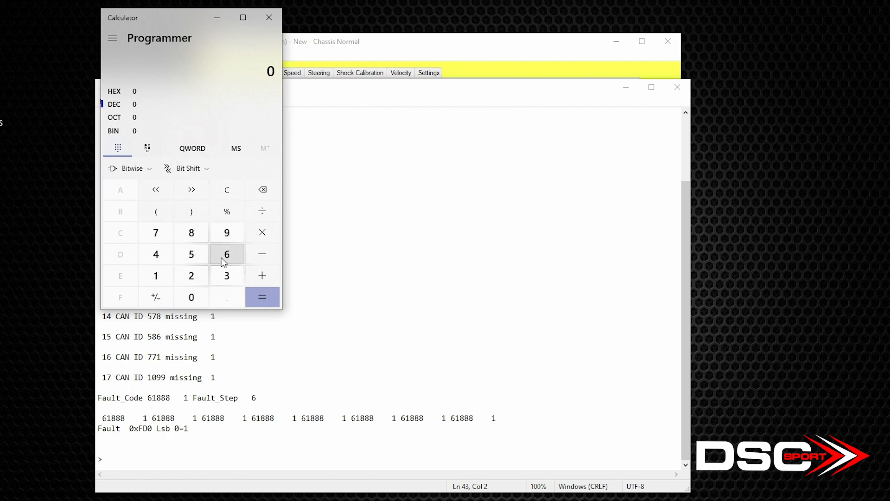
pyautogui.click(226, 253)
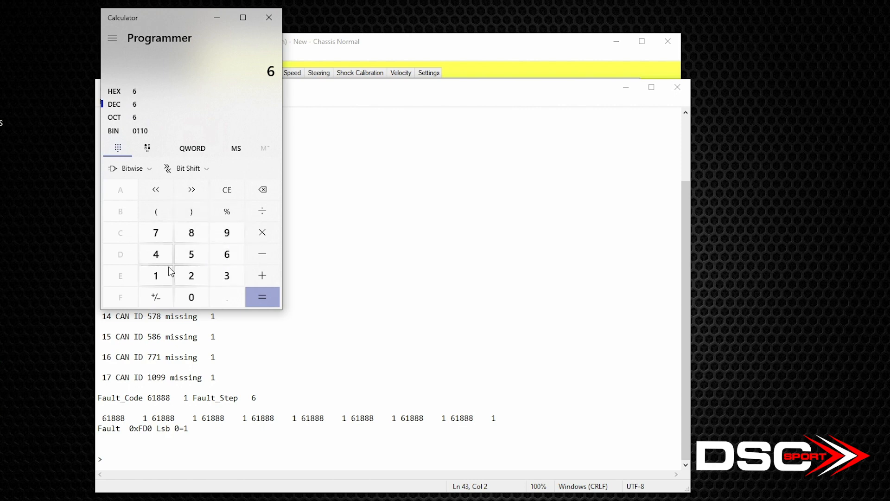
pyautogui.click(191, 232)
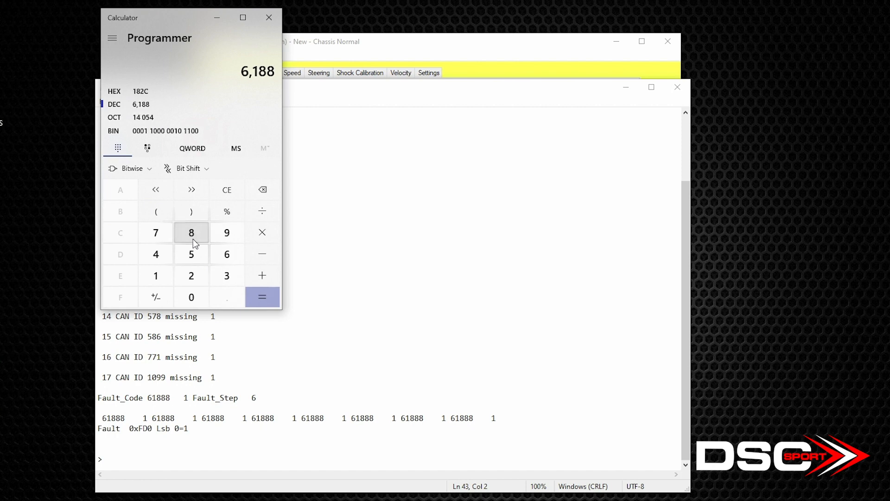
pyautogui.click(191, 231)
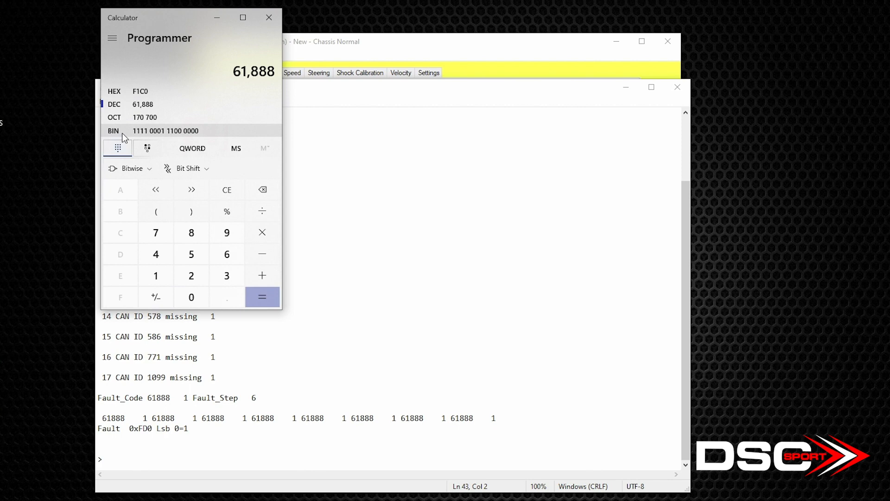
pyautogui.moveTo(194, 141)
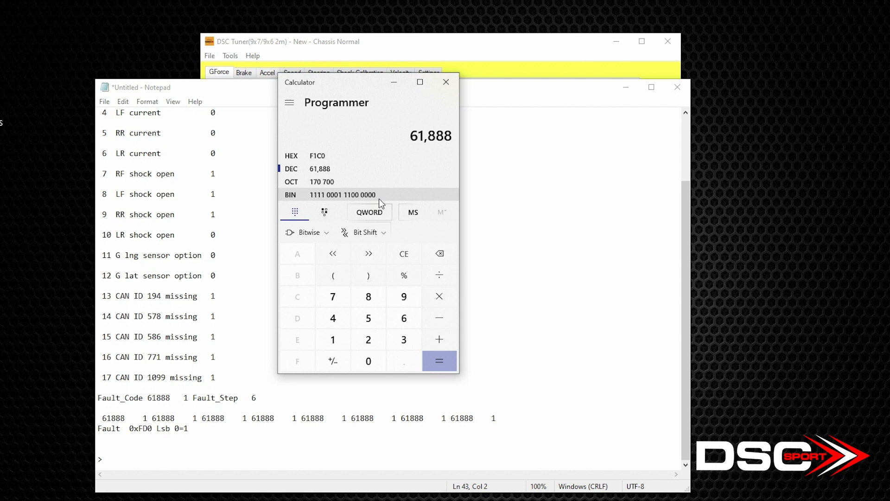
pyautogui.moveTo(375, 199)
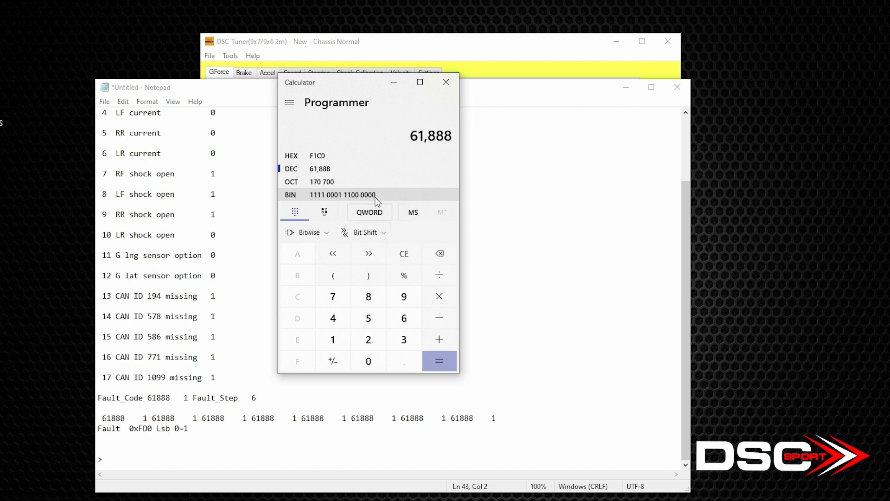
pyautogui.moveTo(352, 201)
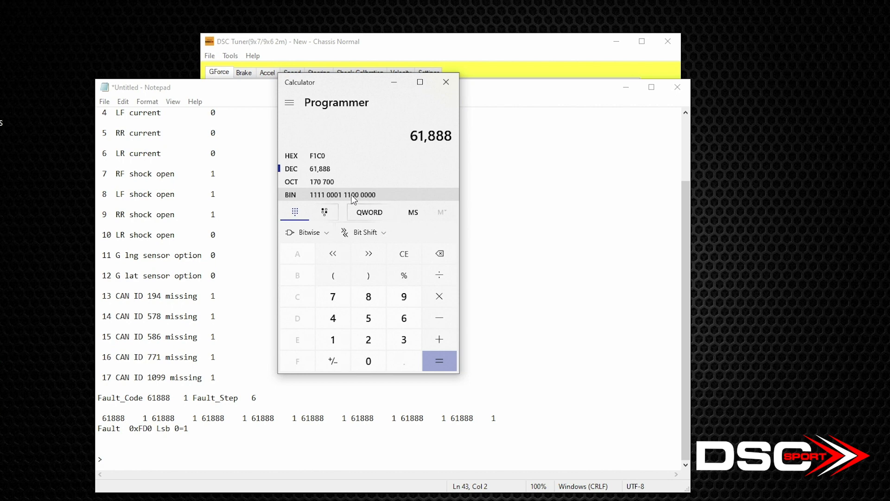
pyautogui.moveTo(362, 200)
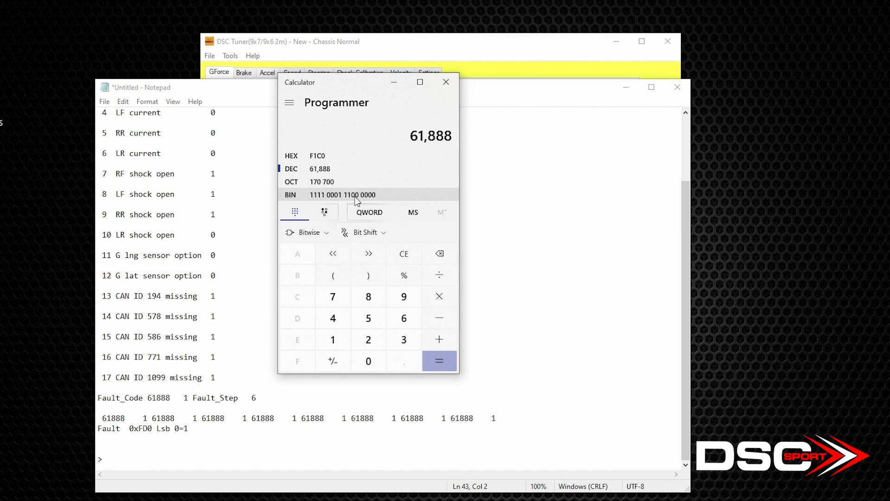
pyautogui.moveTo(347, 199)
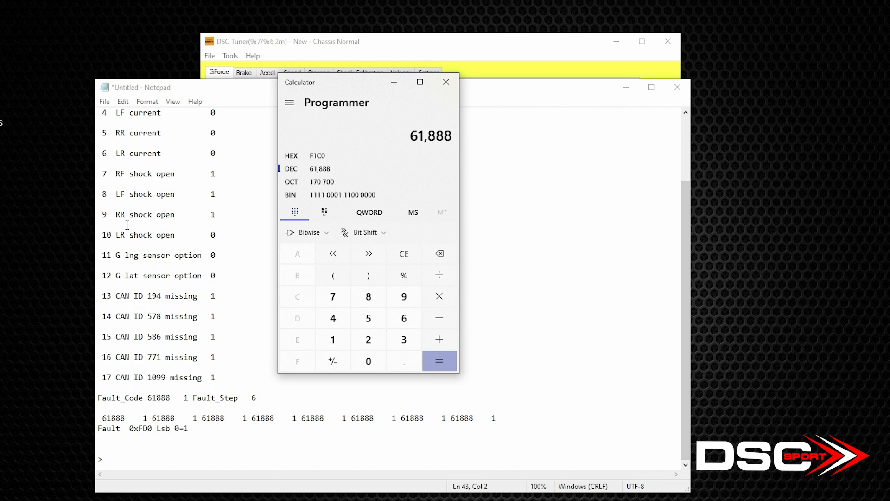
pyautogui.moveTo(223, 209)
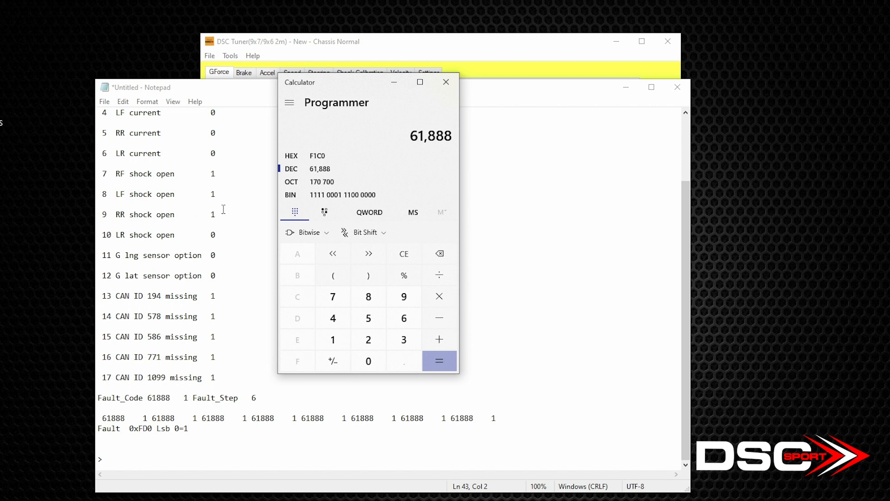
pyautogui.moveTo(221, 176)
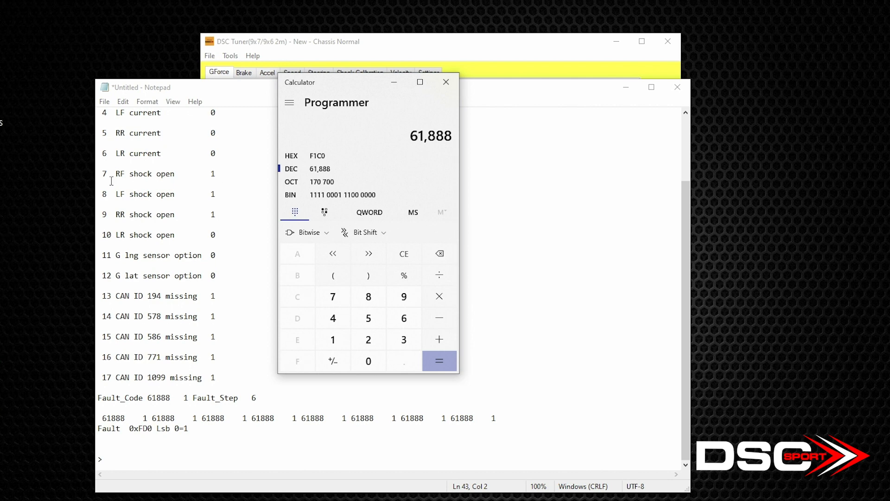
pyautogui.moveTo(219, 215)
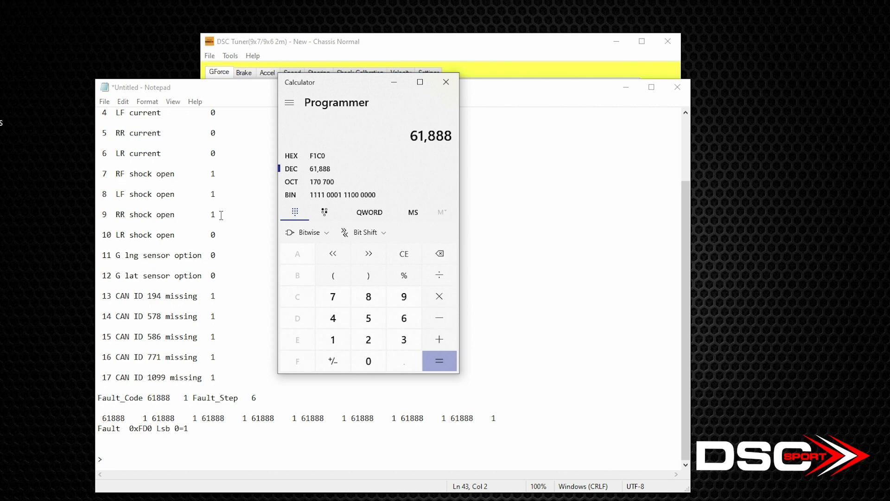
pyautogui.moveTo(437, 448)
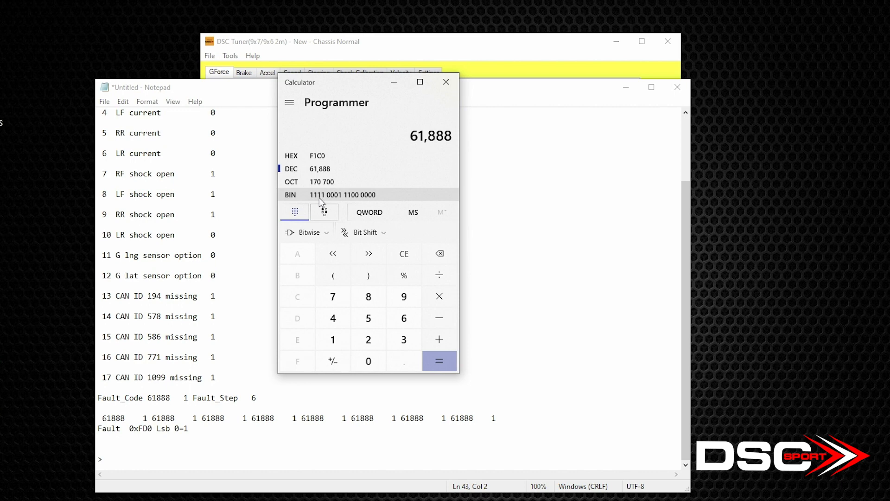
pyautogui.moveTo(316, 200)
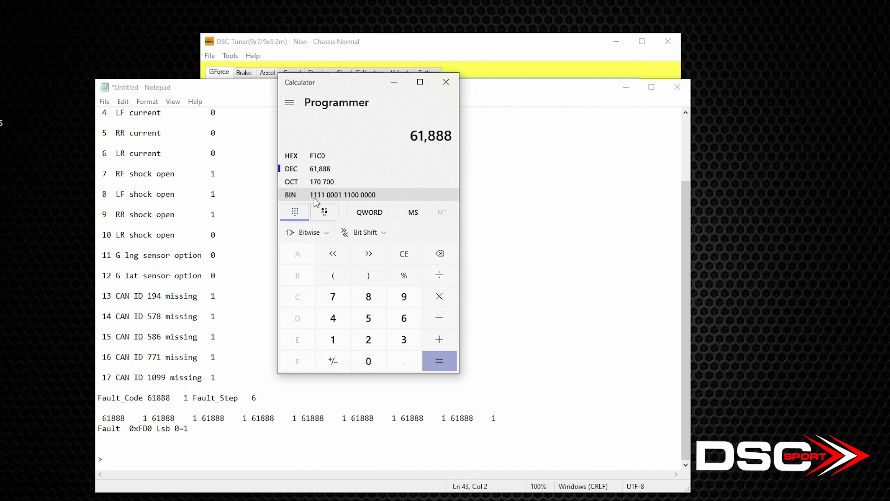
pyautogui.moveTo(224, 368)
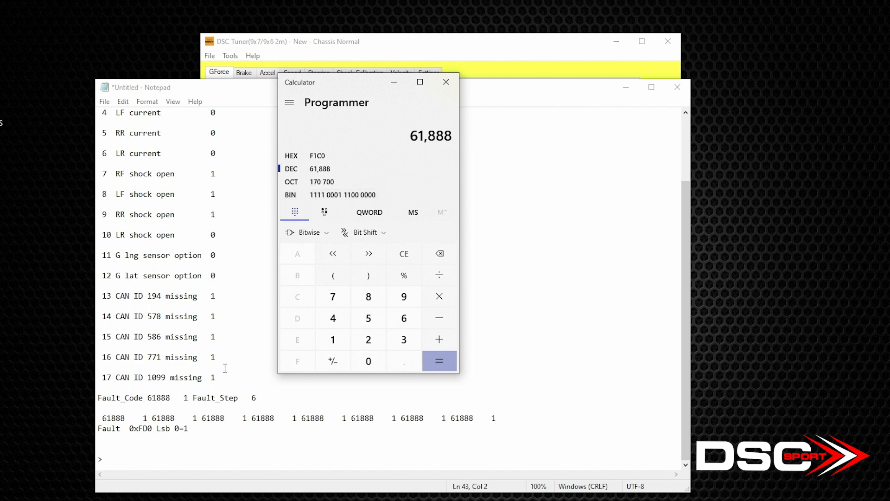
pyautogui.moveTo(226, 366)
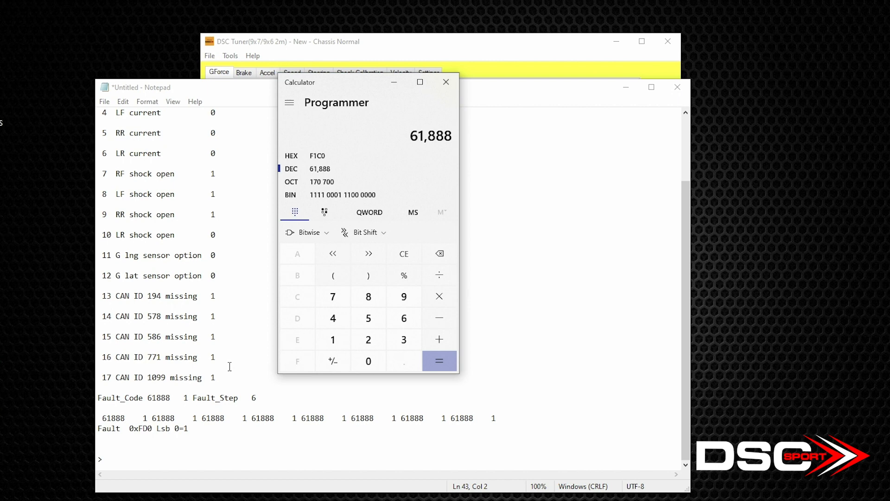
pyautogui.moveTo(154, 414)
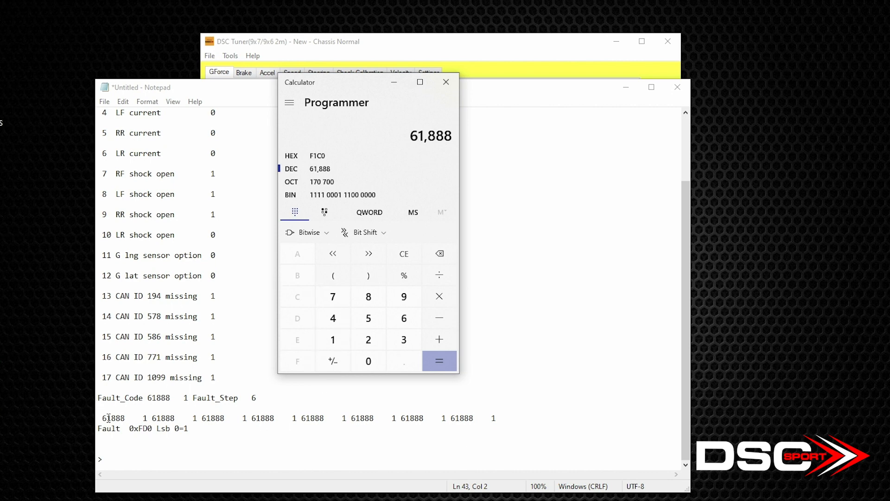
pyautogui.moveTo(221, 429)
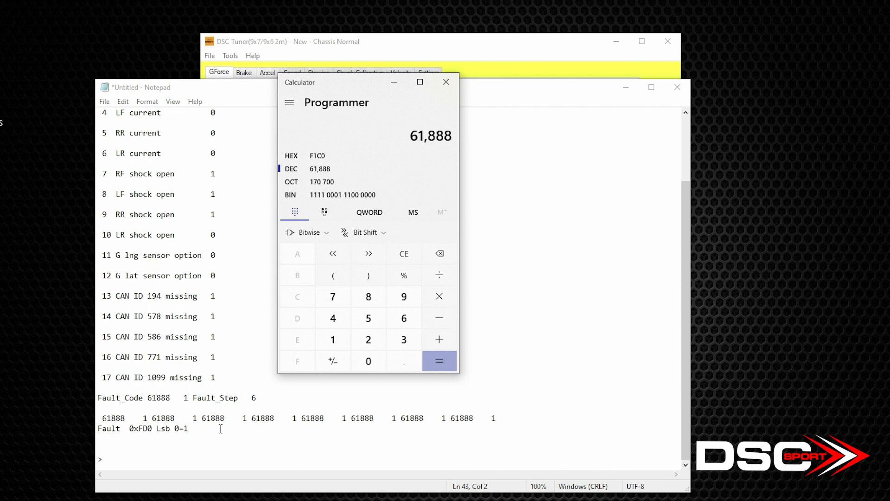
pyautogui.moveTo(465, 430)
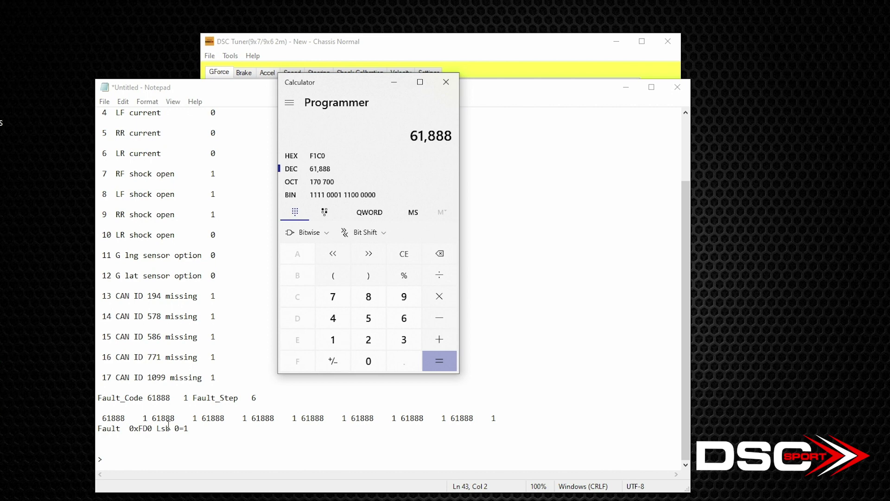
# - Bring the Notepad fault readout with Fault_Code 61888 back to the front
pyautogui.click(445, 82)
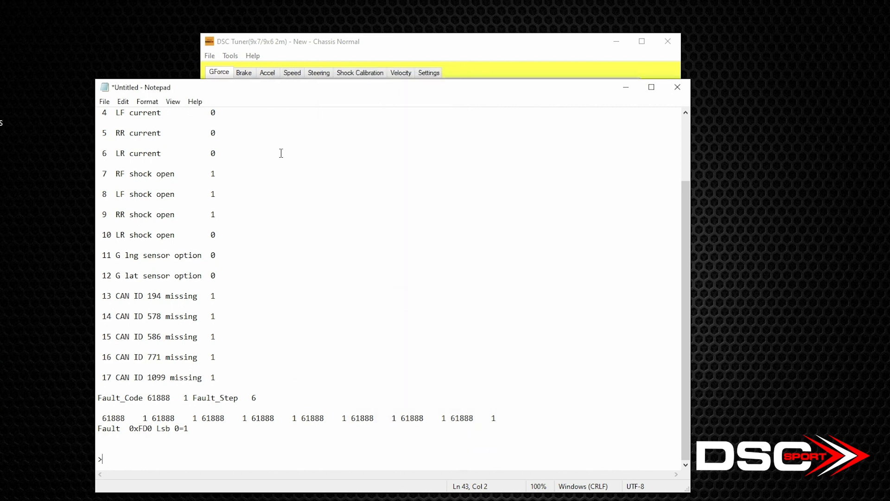
pyautogui.moveTo(108, 442)
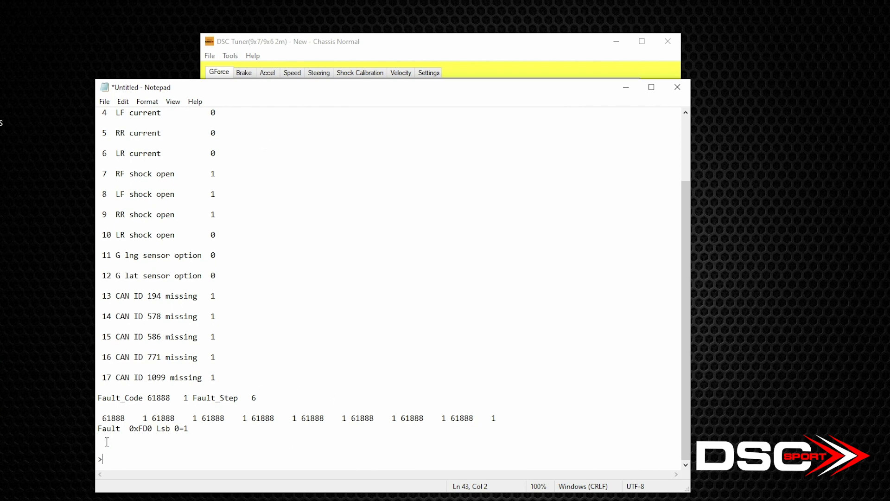
pyautogui.moveTo(307, 444)
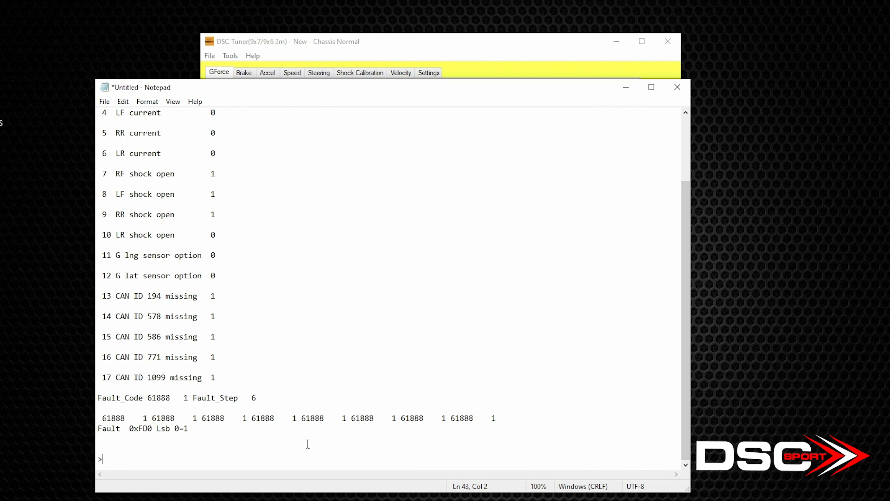
pyautogui.moveTo(469, 441)
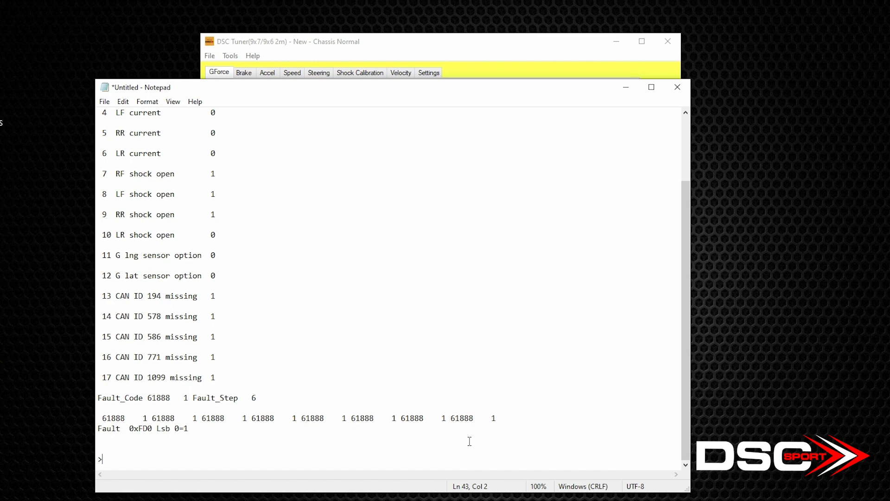